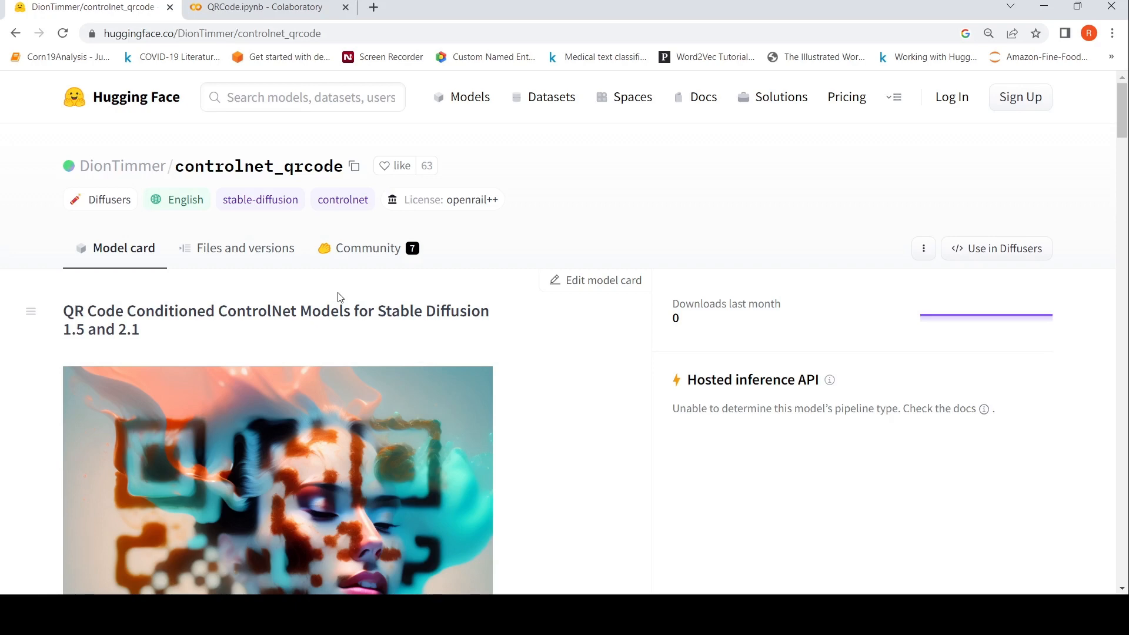
# Scroll the controlnet_qrcode model card down through its description toward the Diffusers usage code.
pyautogui.scroll(-3)
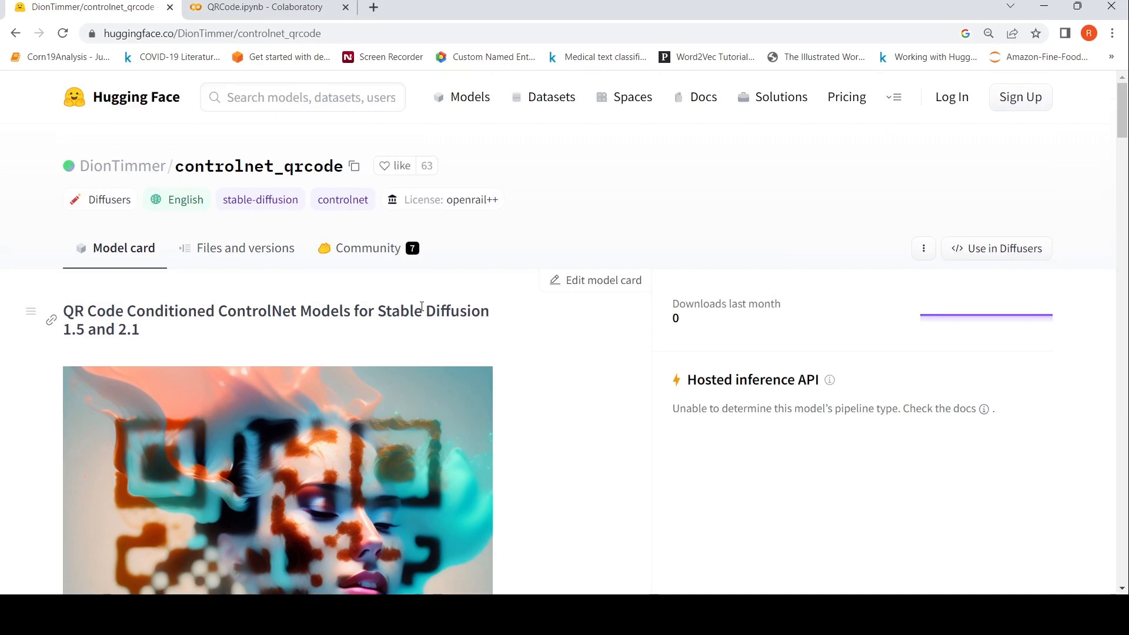
pyautogui.scroll(-3)
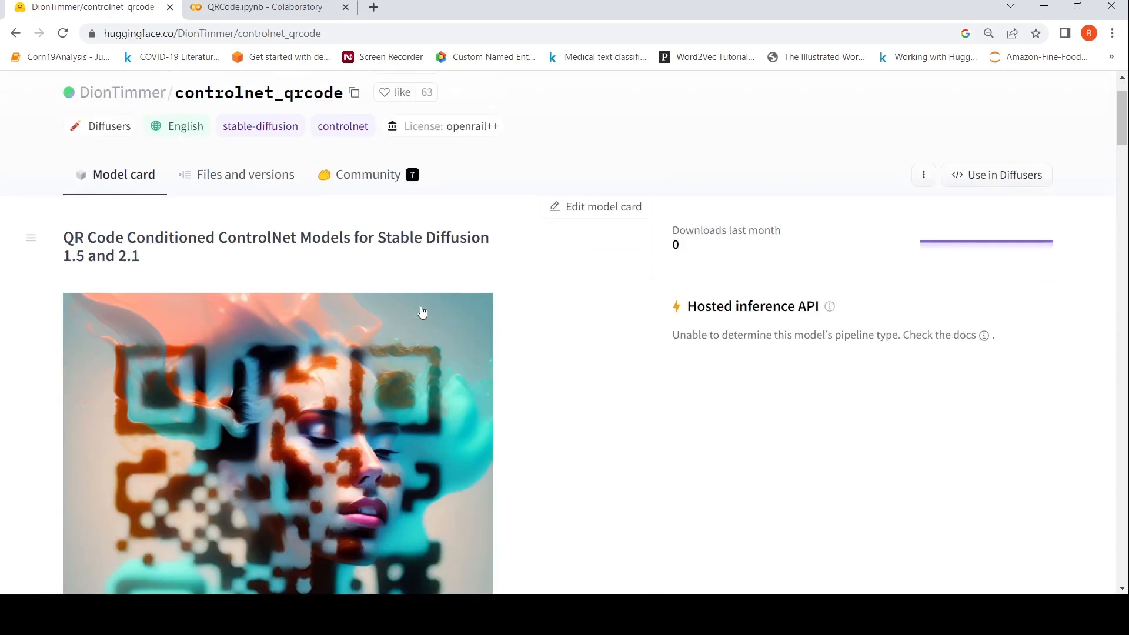
pyautogui.scroll(-3)
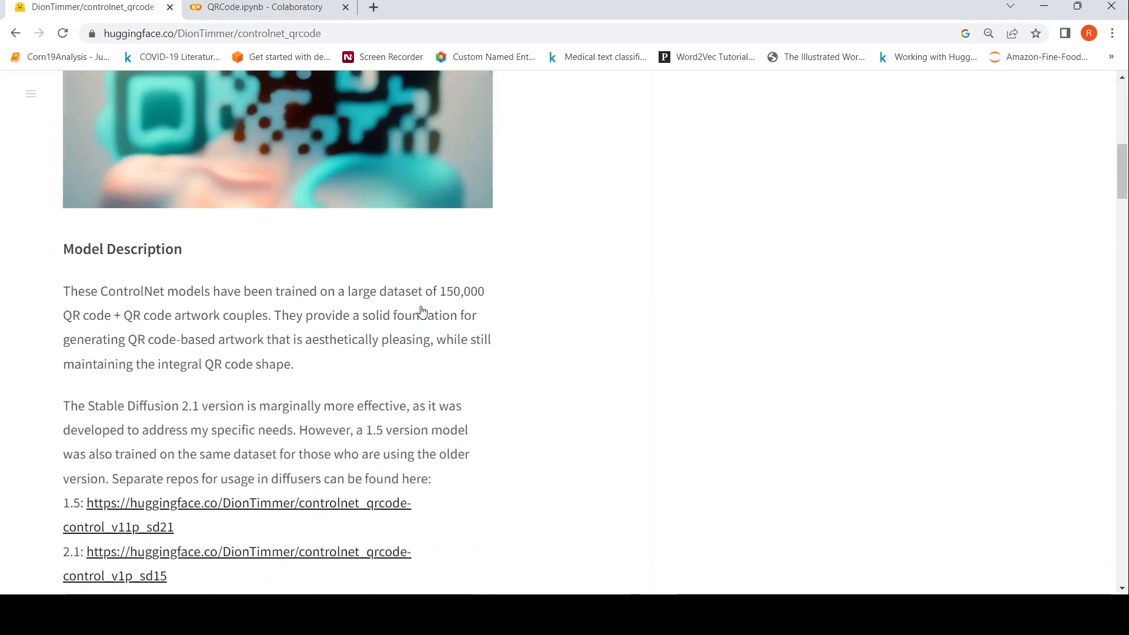
pyautogui.moveTo(388, 304)
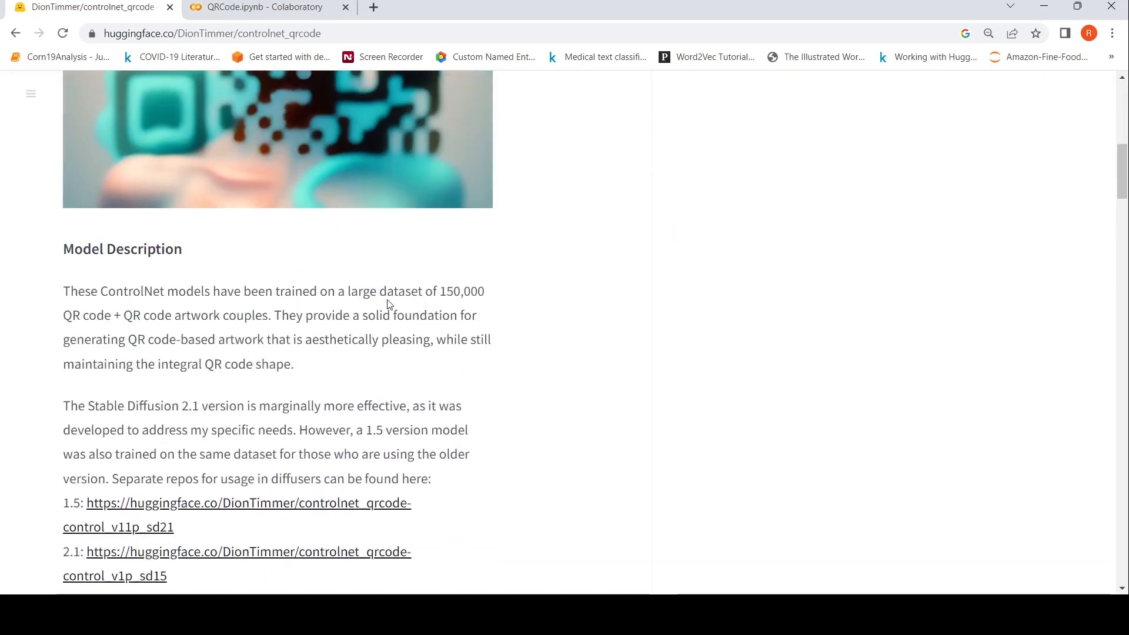
pyautogui.moveTo(115, 346)
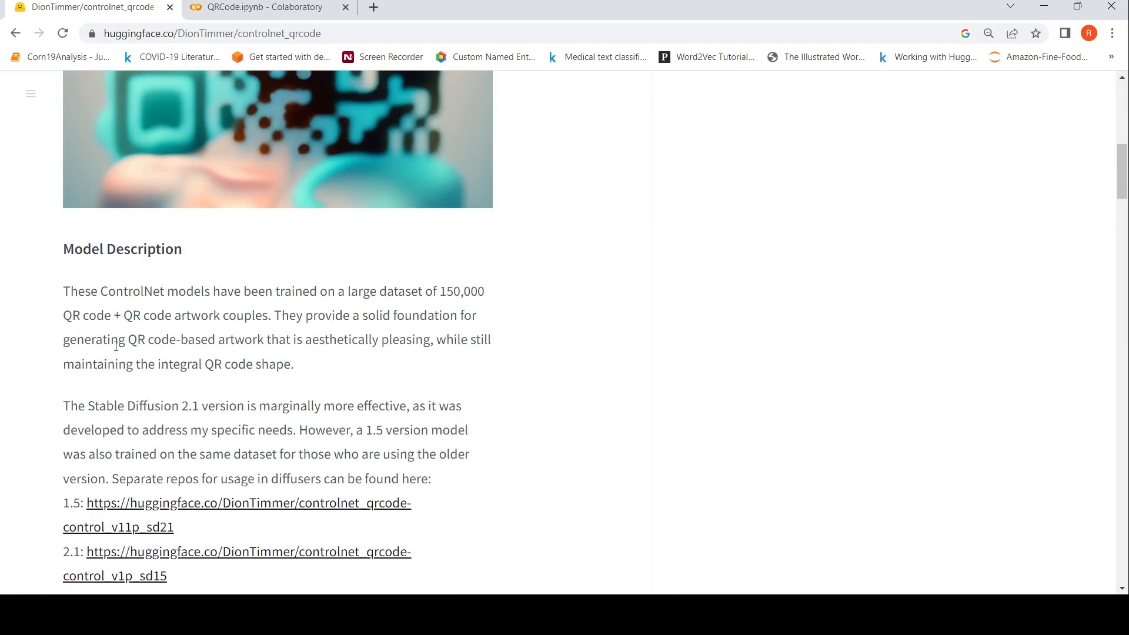
pyautogui.moveTo(218, 332)
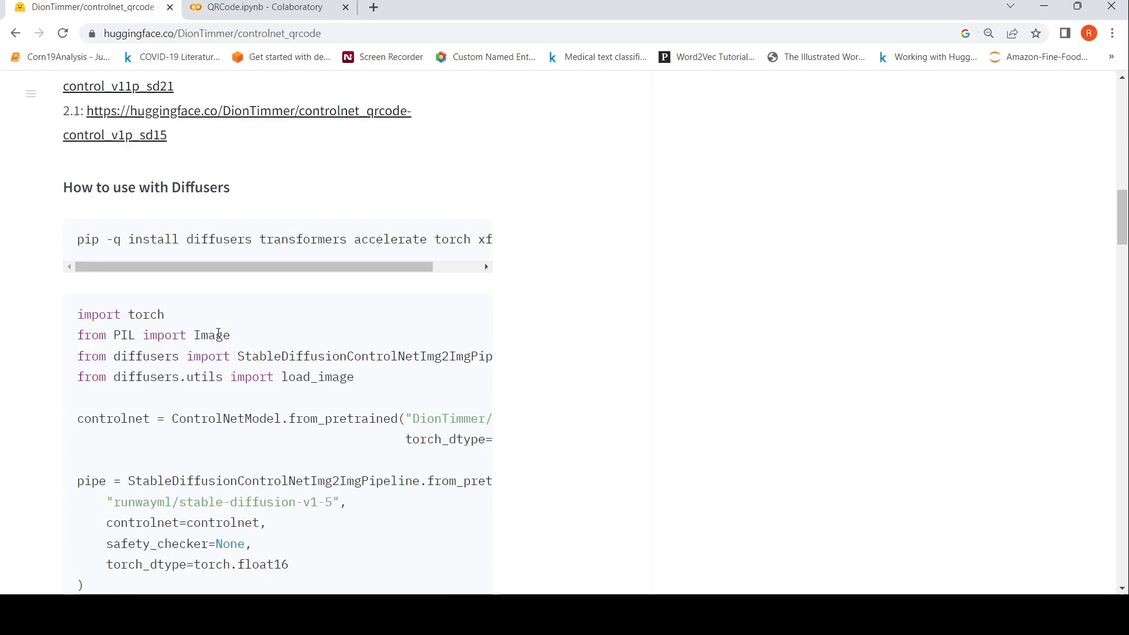
# Scroll past the example QR artworks down to the Performance and Limitations section.
pyautogui.scroll(-3)
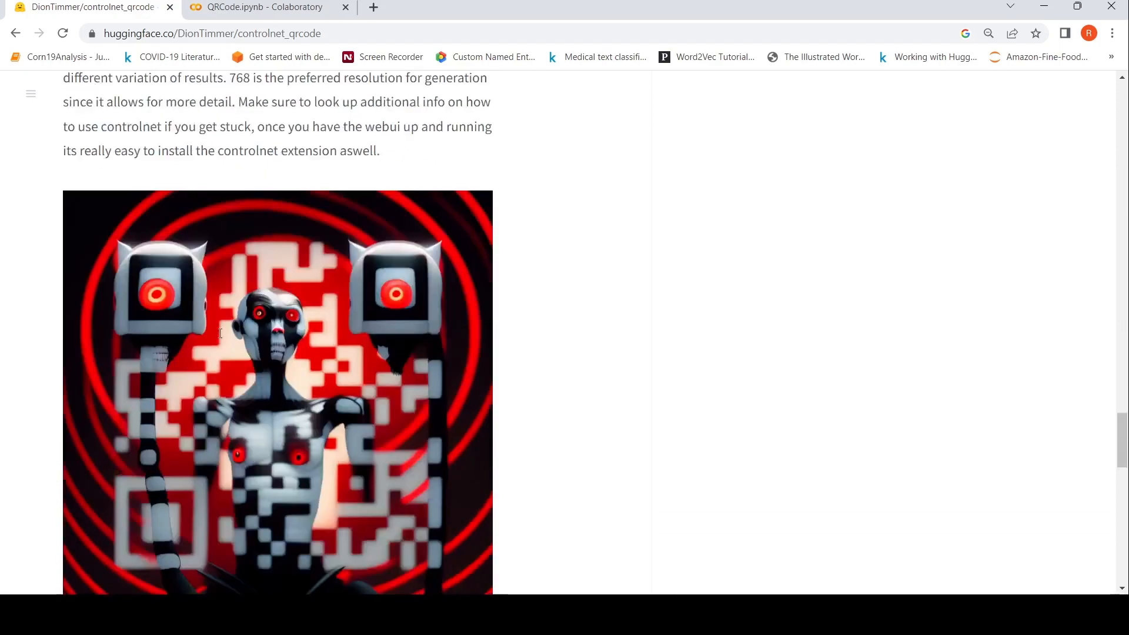
pyautogui.scroll(-3)
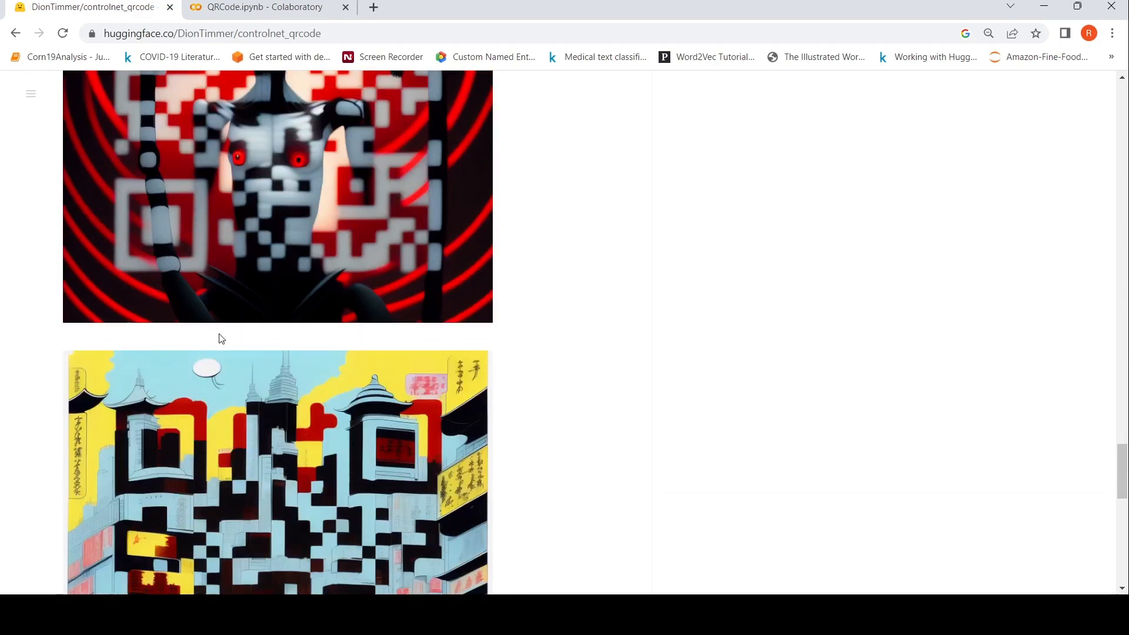
pyautogui.scroll(-3)
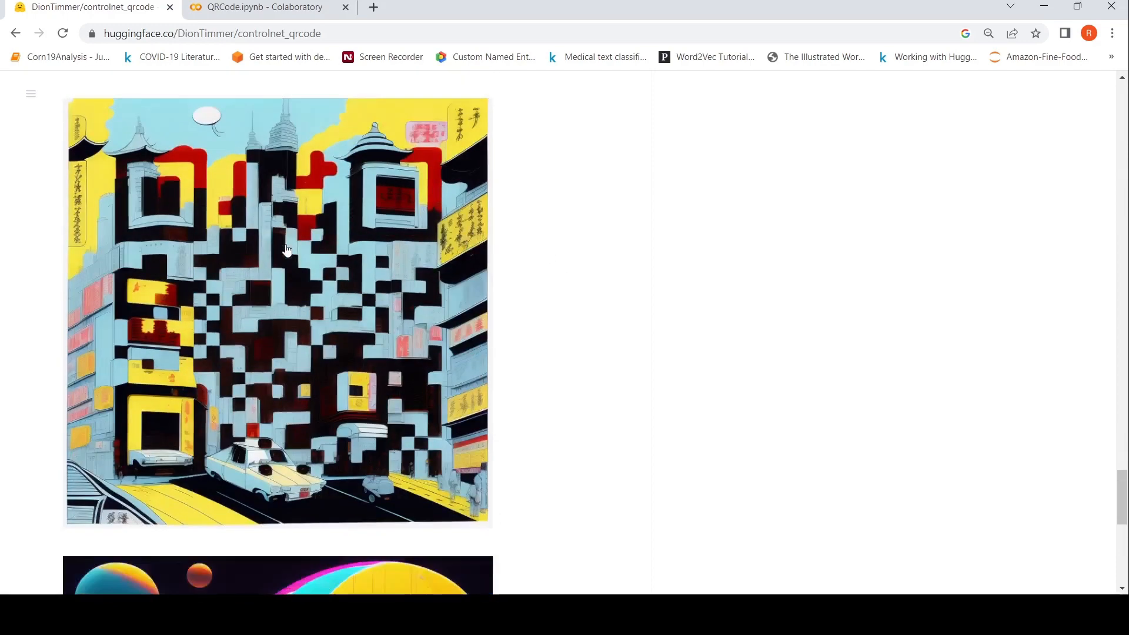
pyautogui.scroll(-3)
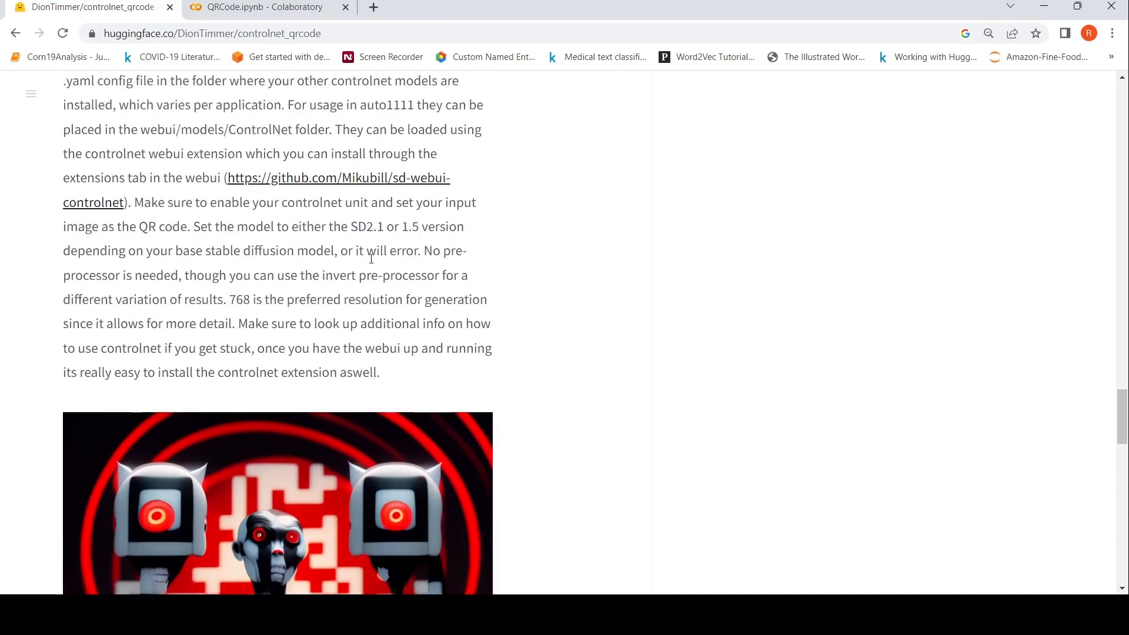
pyautogui.scroll(-3)
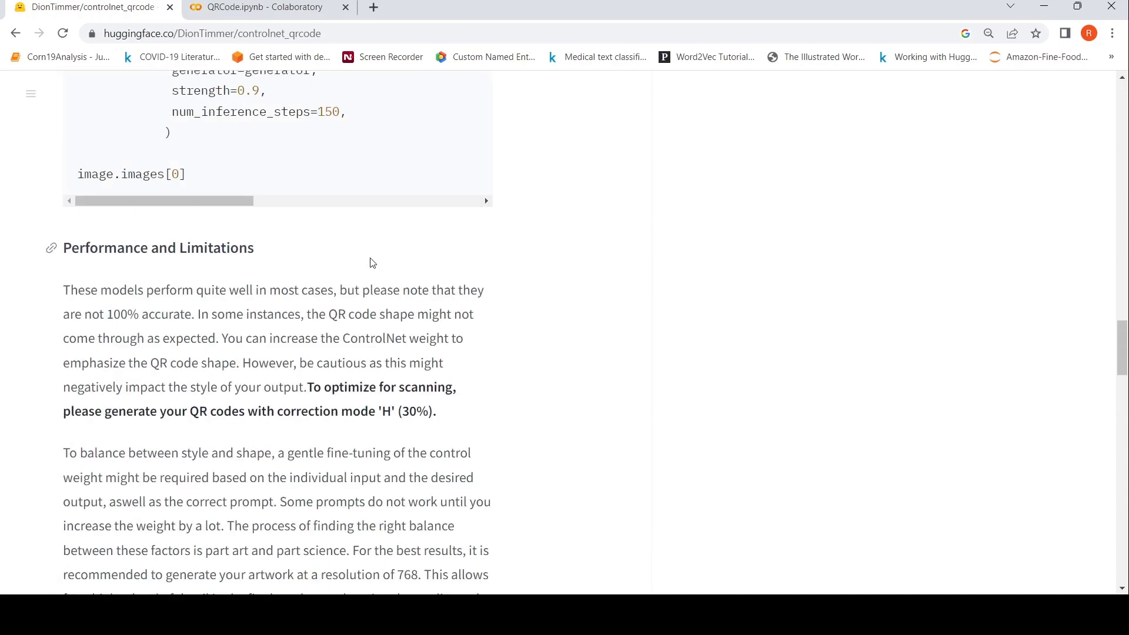
# Scroll back up to the How to use with Diffusers code block and click near the top of the window.
pyautogui.scroll(3)
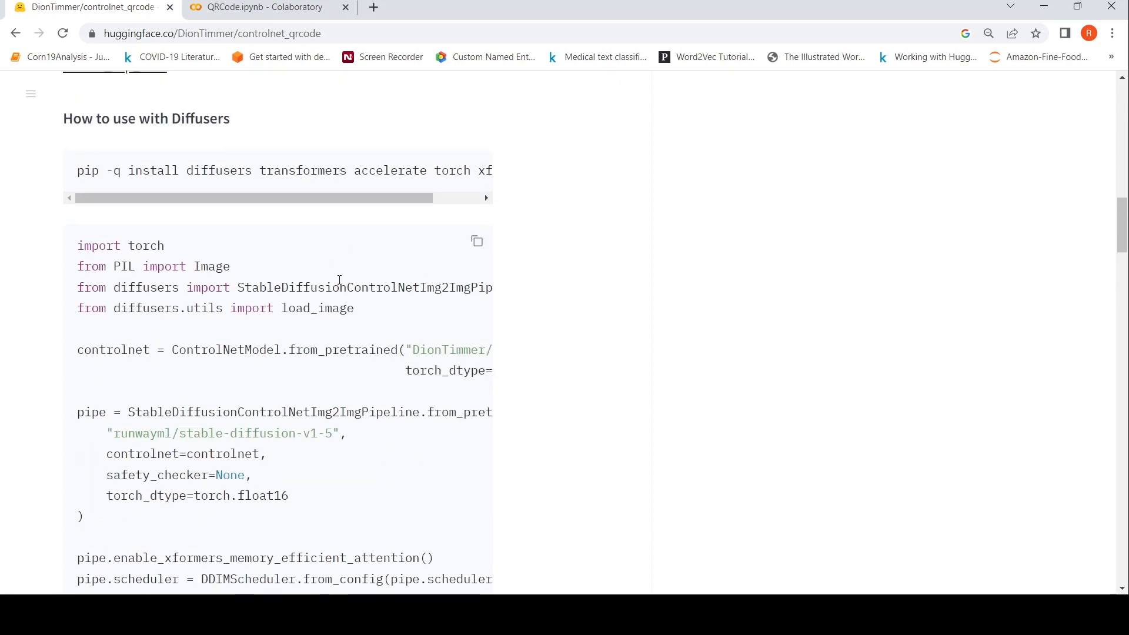
pyautogui.moveTo(263, 264)
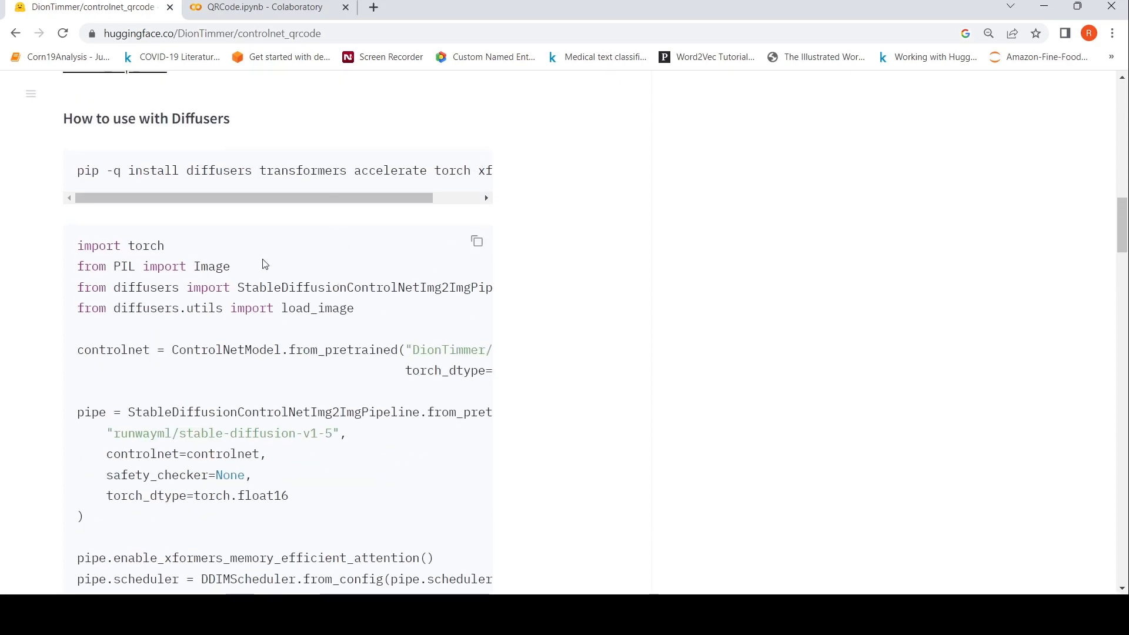
pyautogui.click(258, 7)
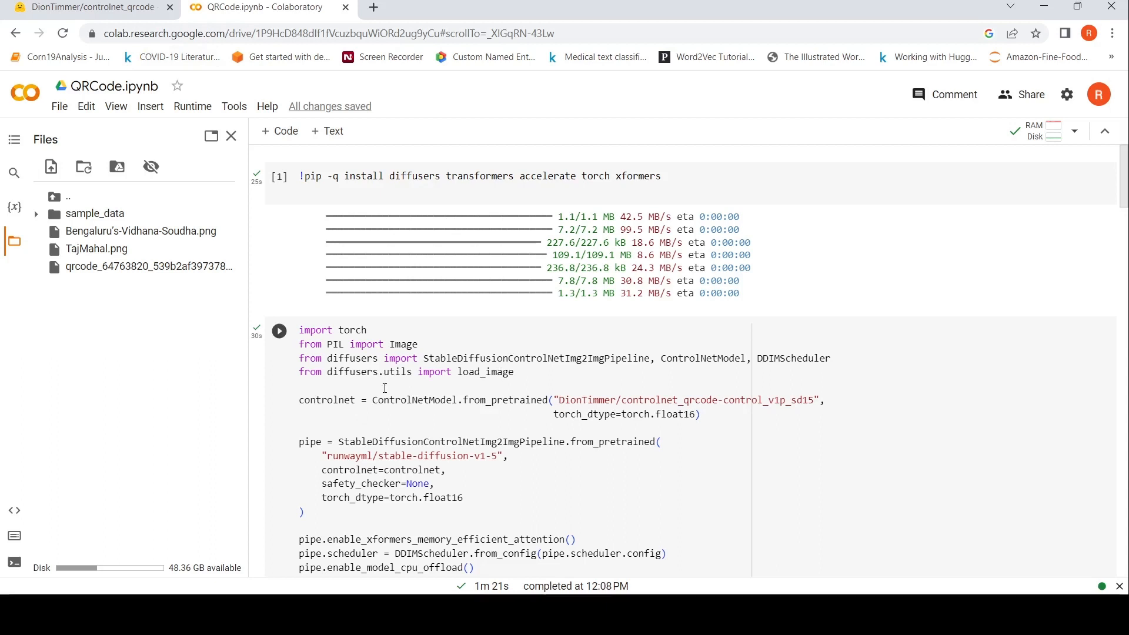
# Review the QRCode.ipynb import, pipeline and Taj Mahal generation cells, then return to the model card.
pyautogui.scroll(-3)
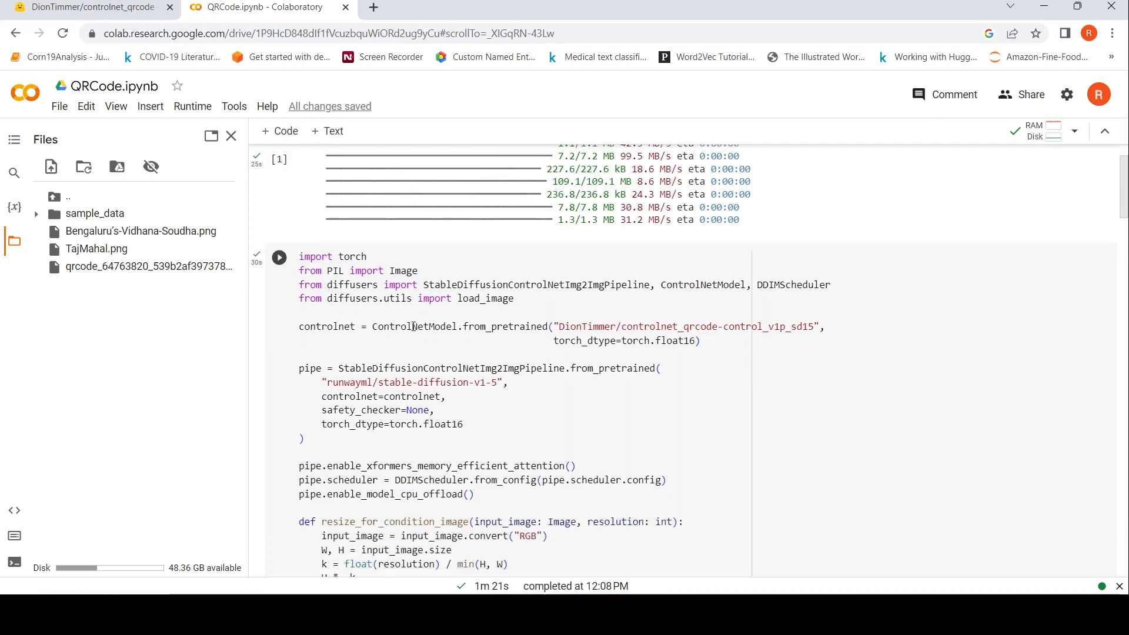
pyautogui.moveTo(363, 379)
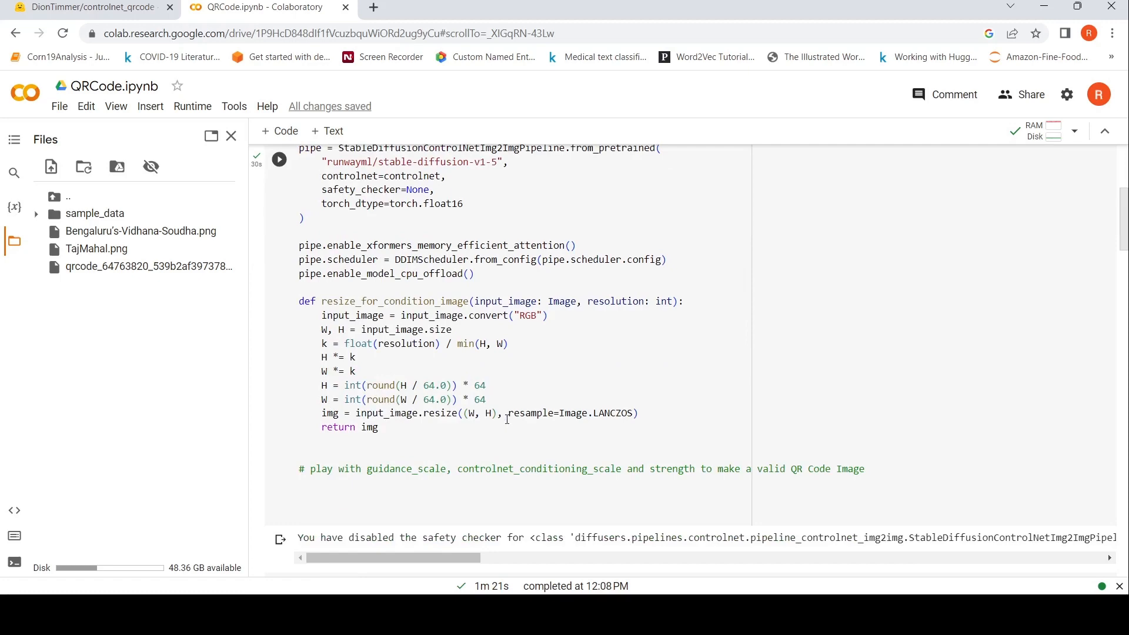
pyautogui.scroll(-3)
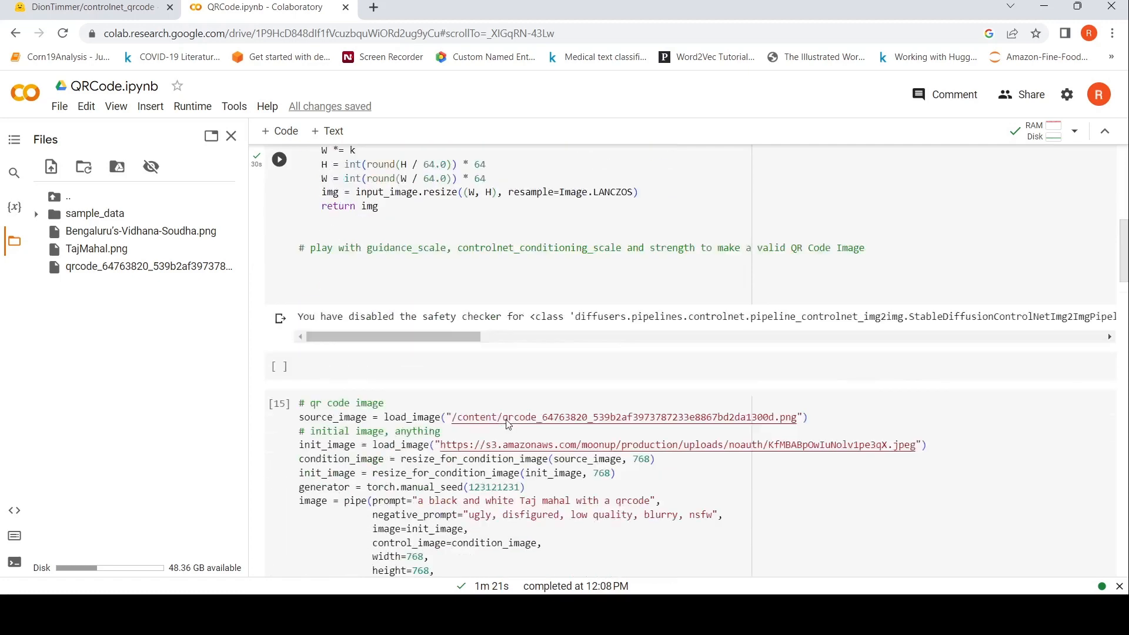
pyautogui.click(89, 7)
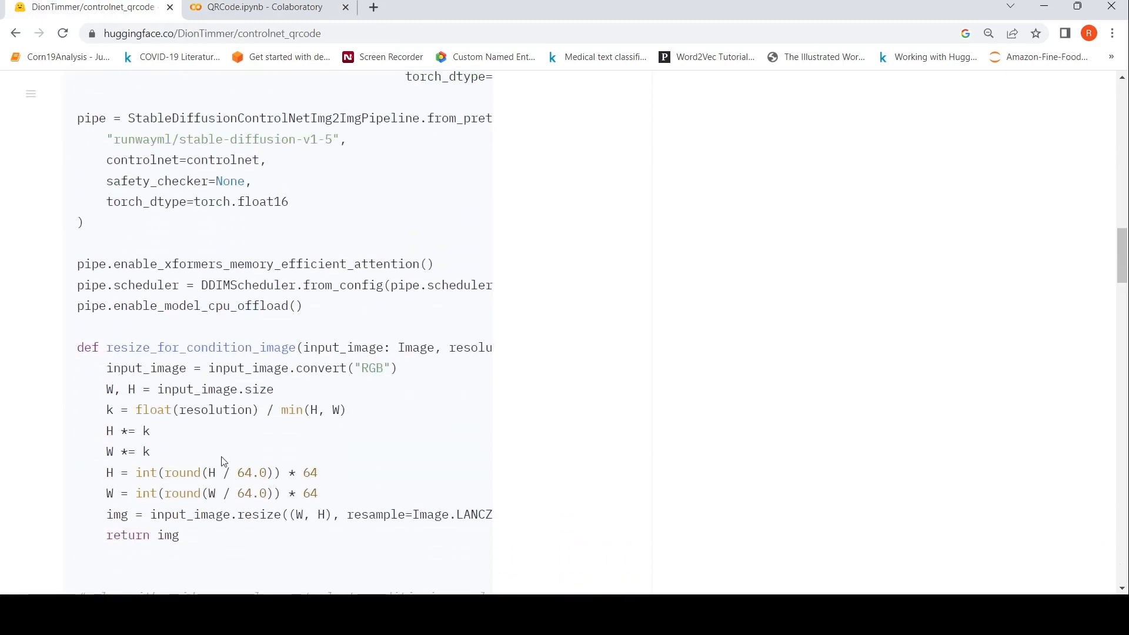
# Scroll to the card's load_image and NYC billboard pipe(prompt=...) example, then click a tab at the top.
pyautogui.scroll(-3)
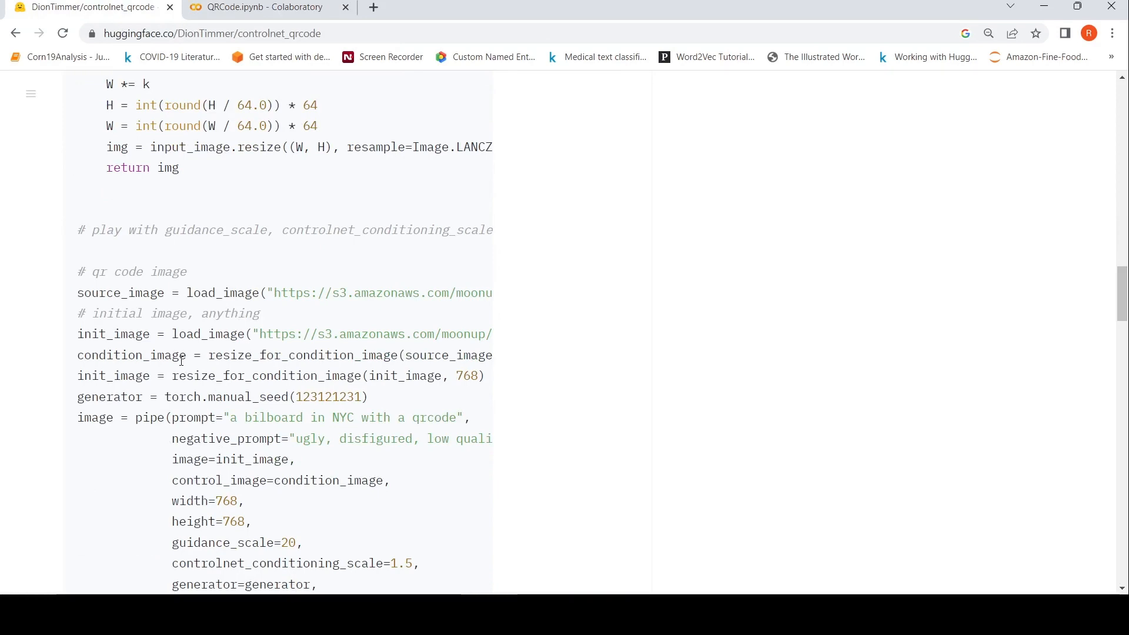
pyautogui.click(267, 7)
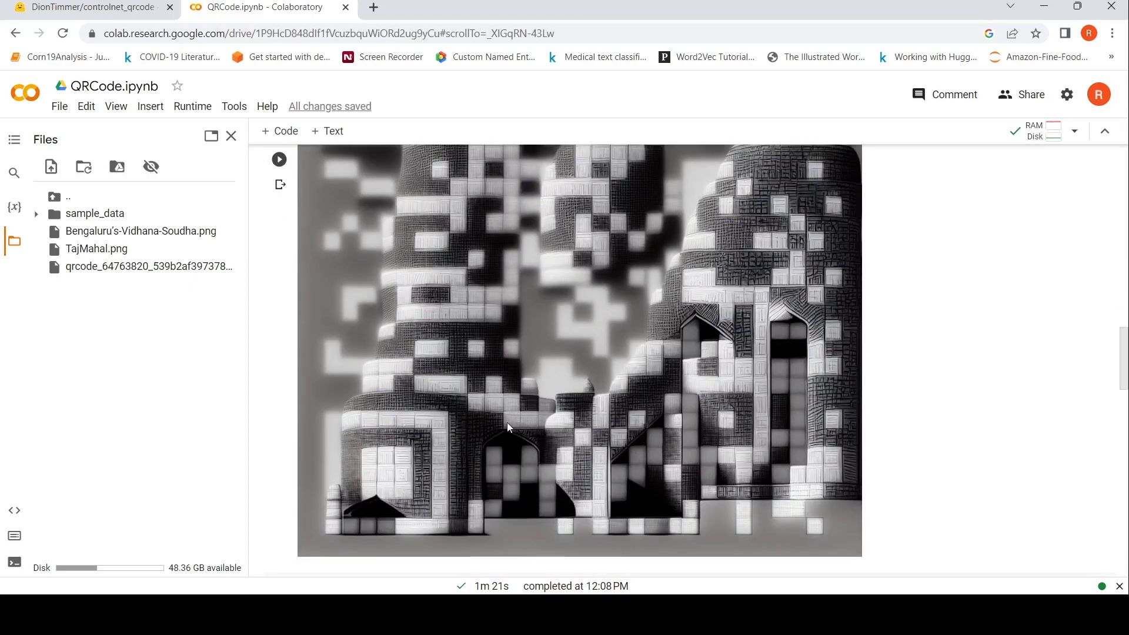
pyautogui.moveTo(626, 390)
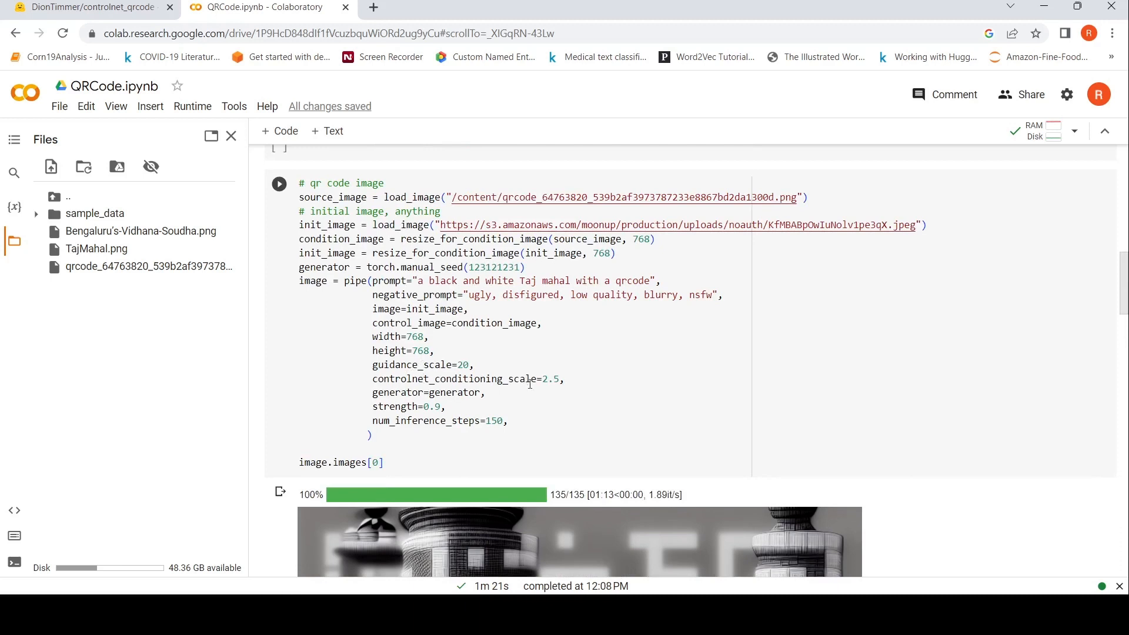
pyautogui.moveTo(414, 288)
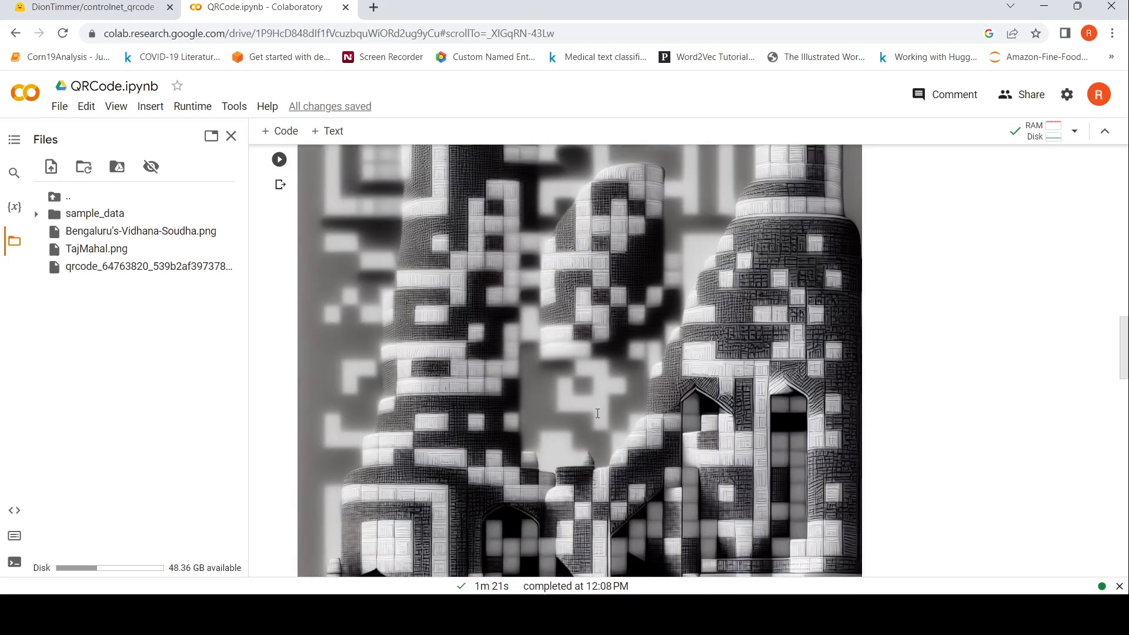
# Compare the black-and-white and colour Taj Mahal QR outputs, then return to the model card.
pyautogui.scroll(-3)
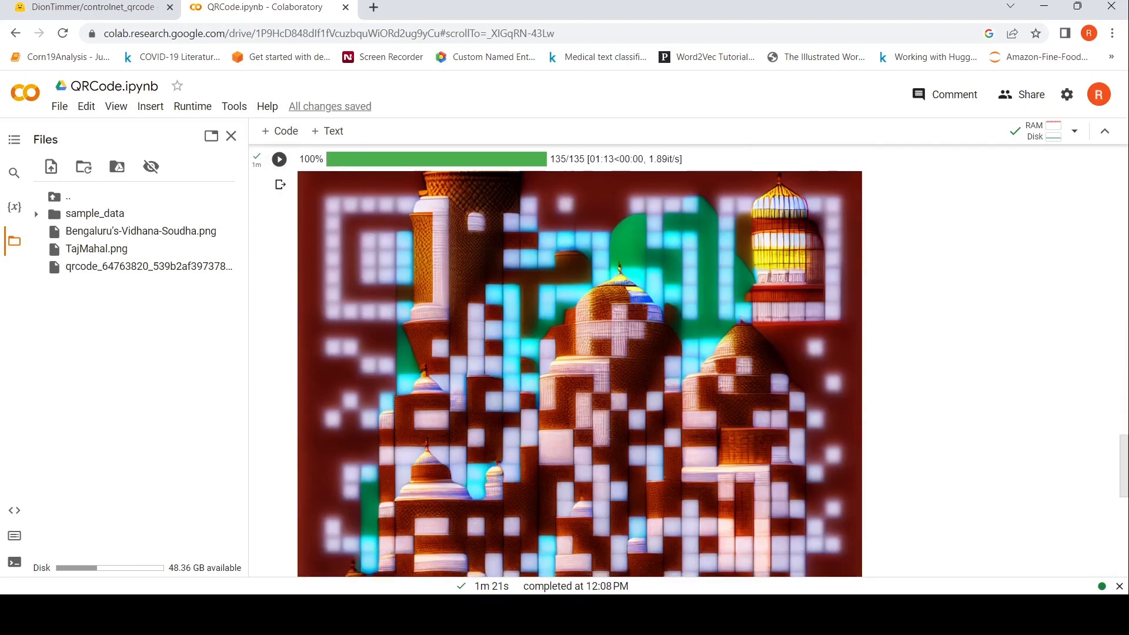
pyautogui.scroll(-3)
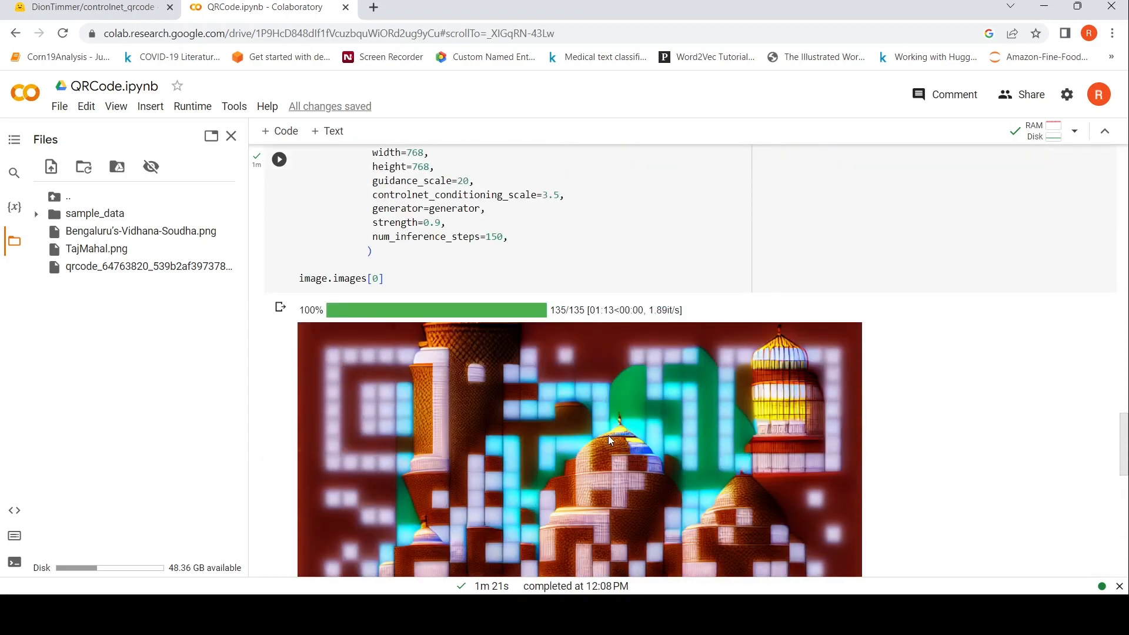
pyautogui.moveTo(527, 375)
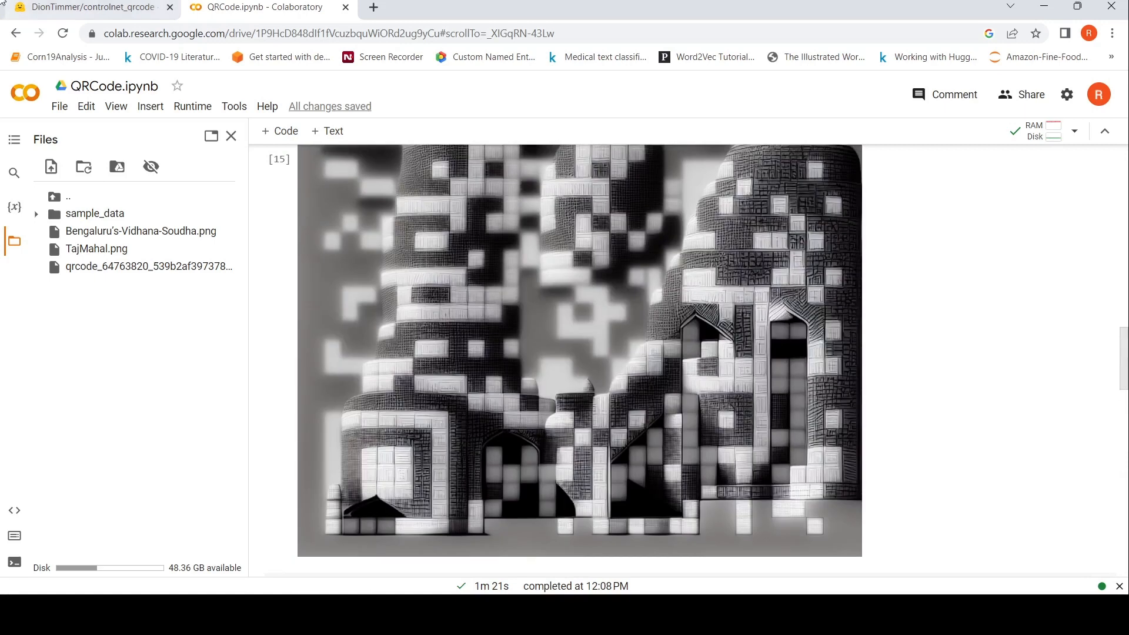
pyautogui.click(87, 7)
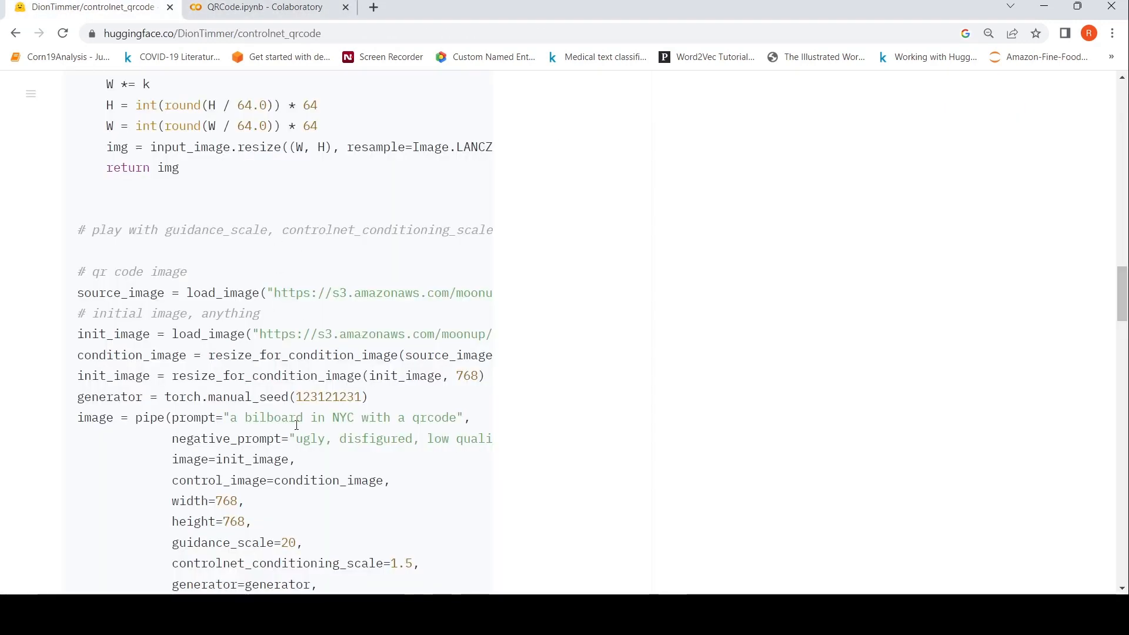
pyautogui.scroll(-3)
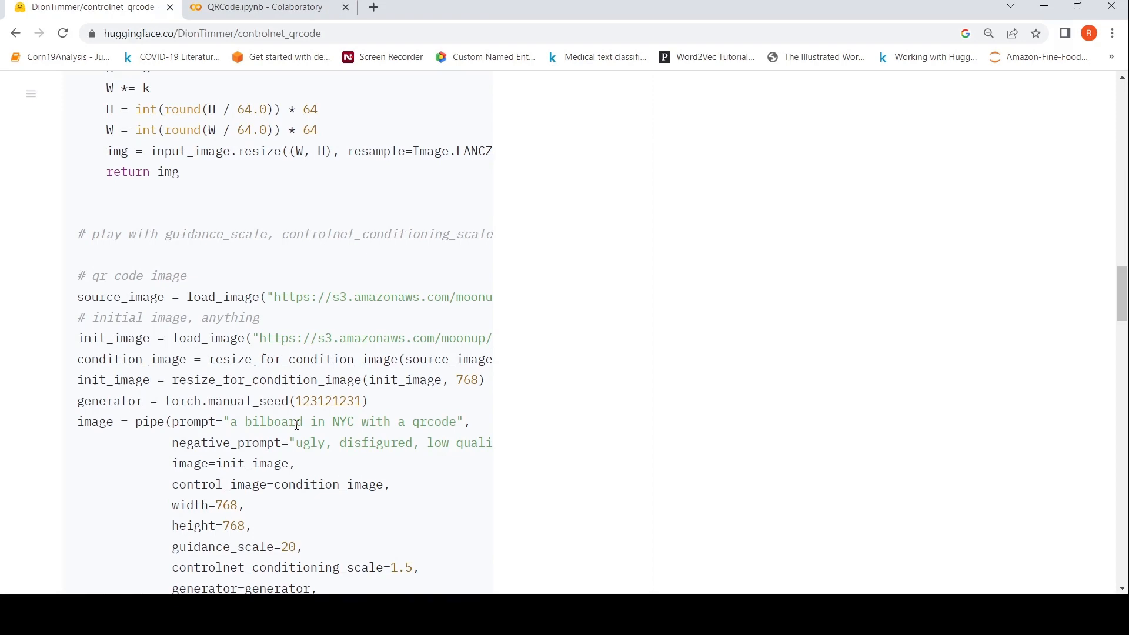
pyautogui.scroll(3)
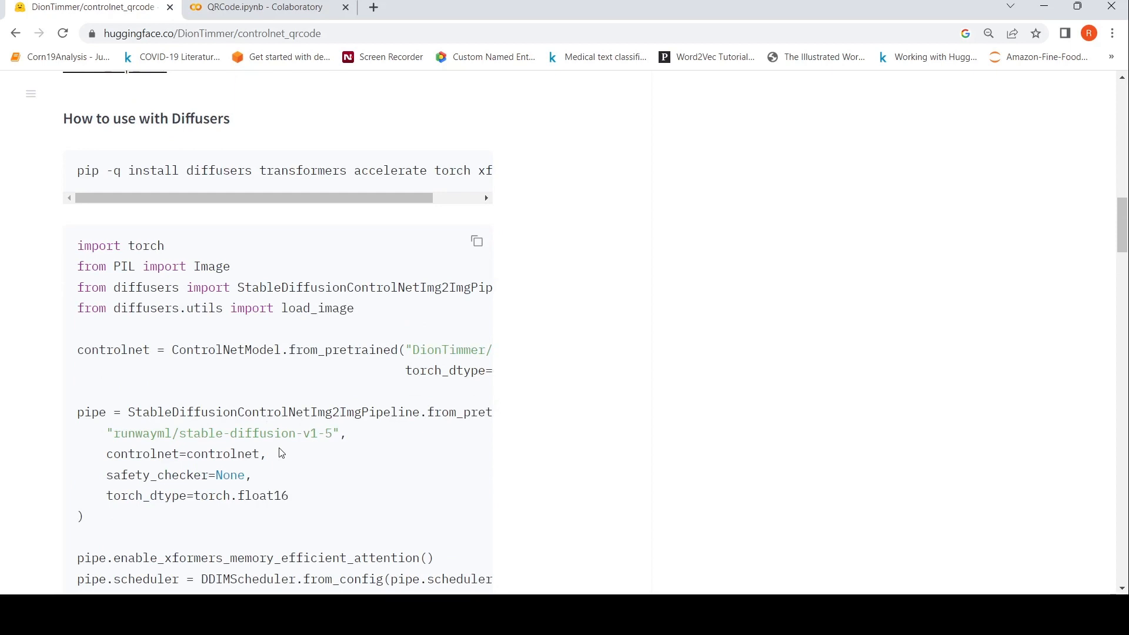
pyautogui.moveTo(282, 452)
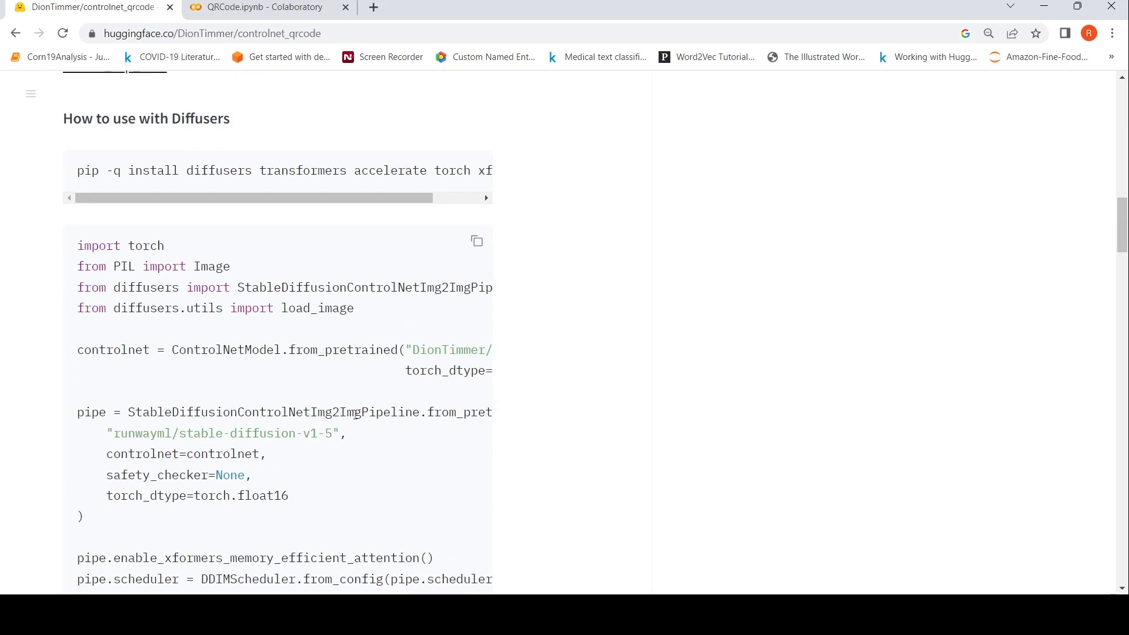
pyautogui.scroll(-3)
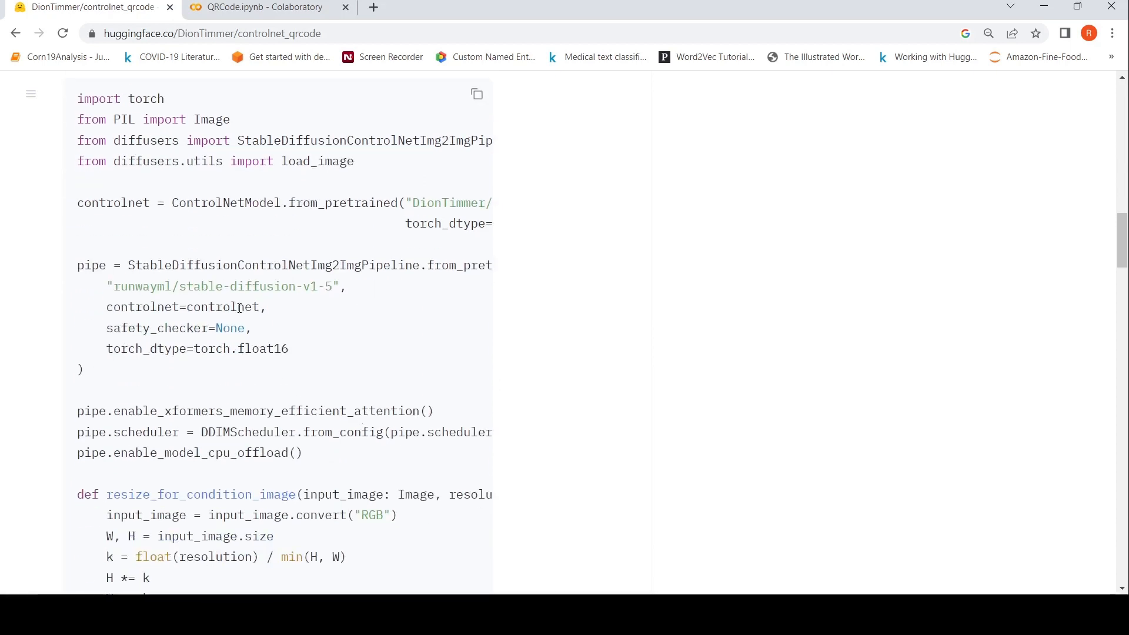
pyautogui.moveTo(153, 270)
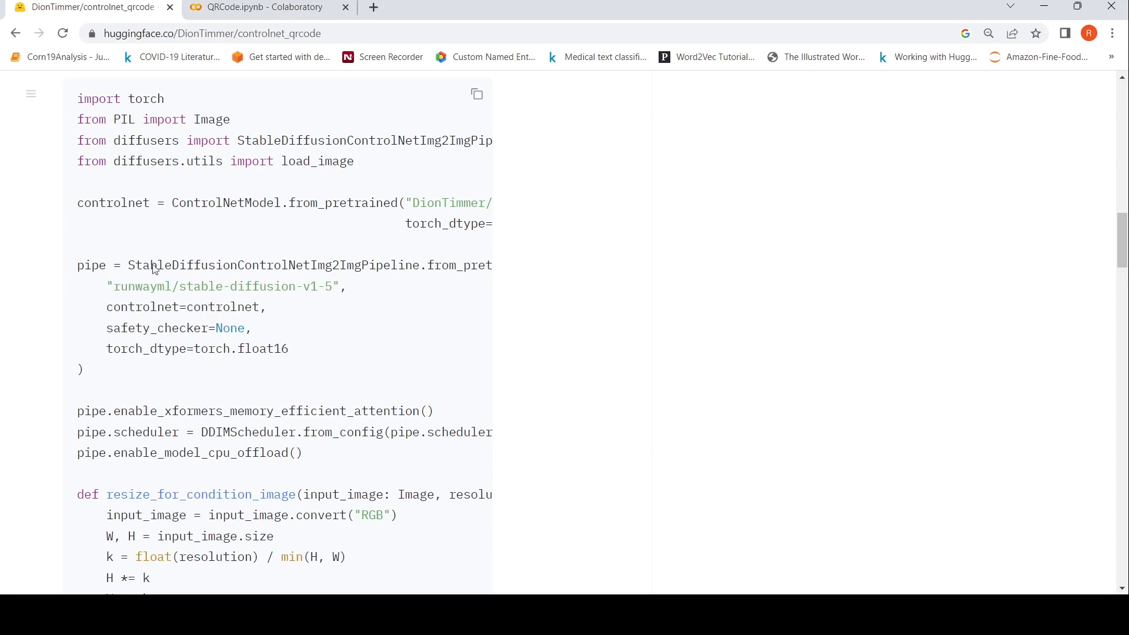
pyautogui.moveTo(174, 243)
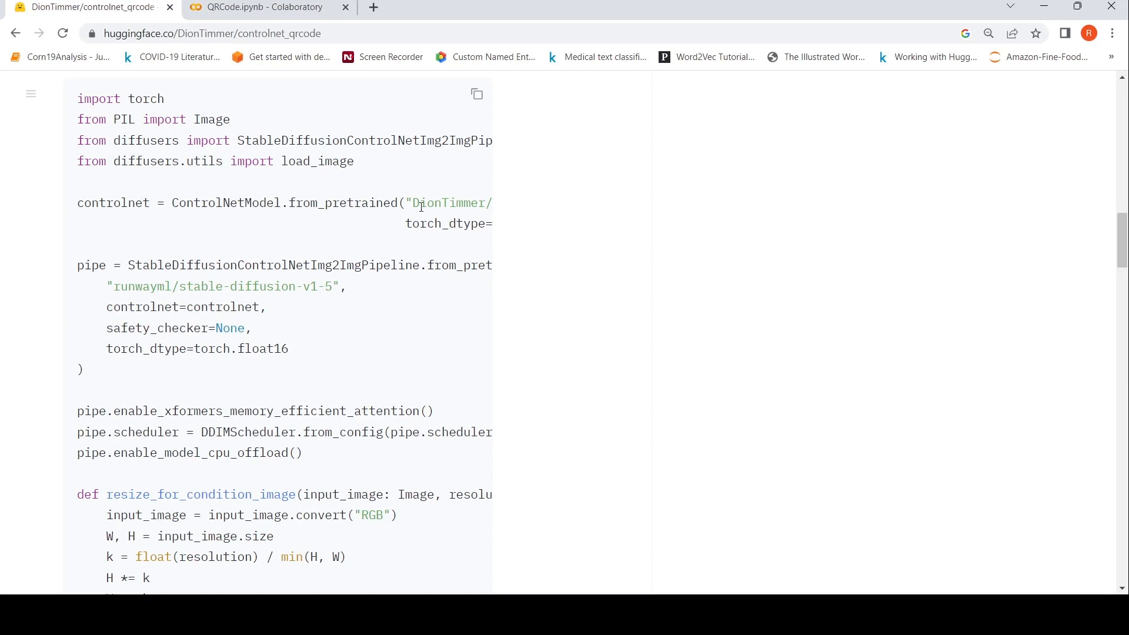
pyautogui.moveTo(314, 328)
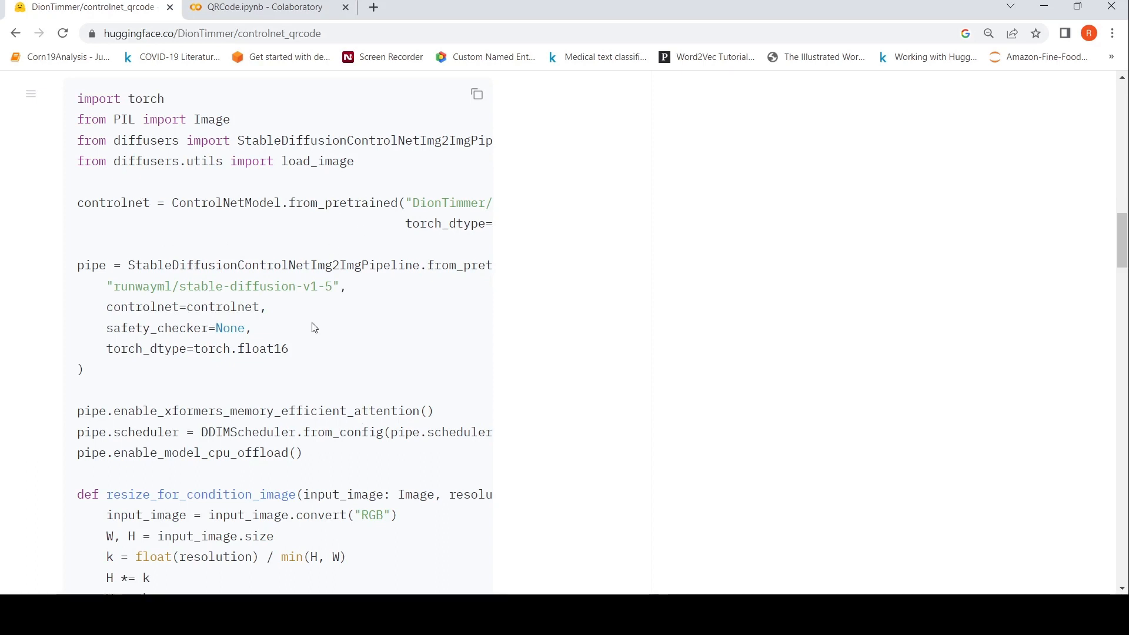
pyautogui.scroll(-3)
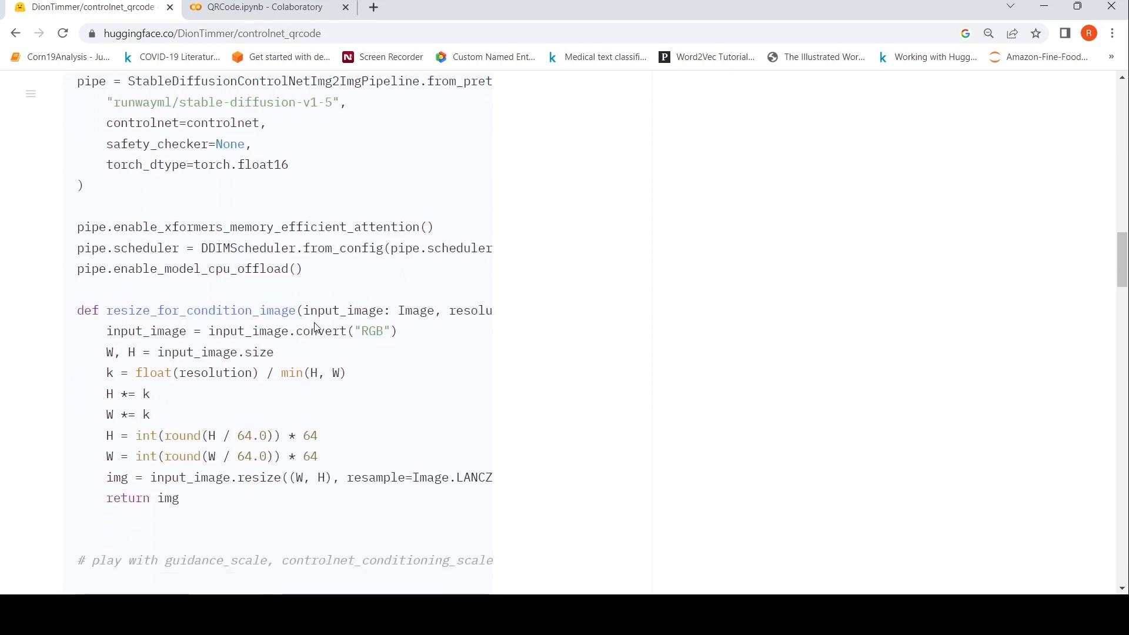
pyautogui.scroll(-3)
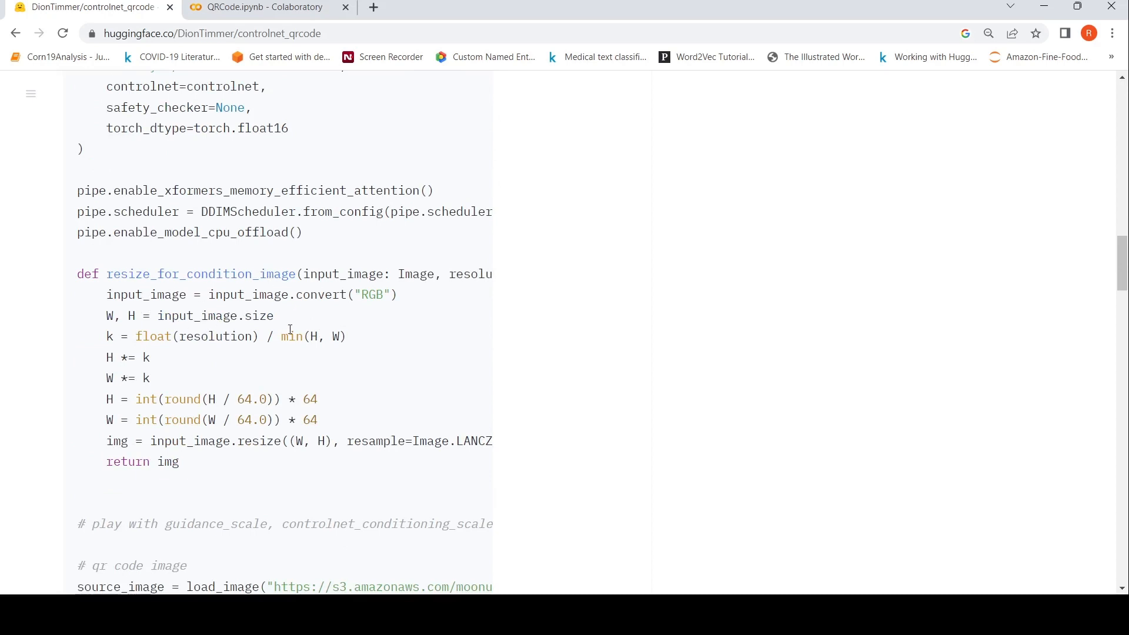
pyautogui.moveTo(343, 363)
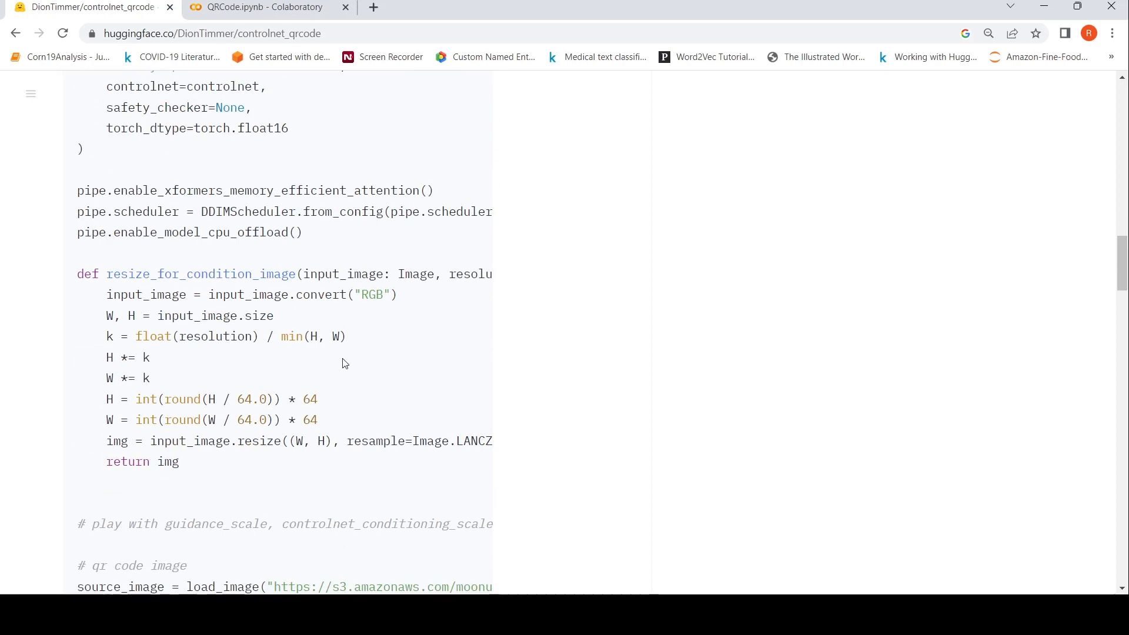
pyautogui.scroll(-3)
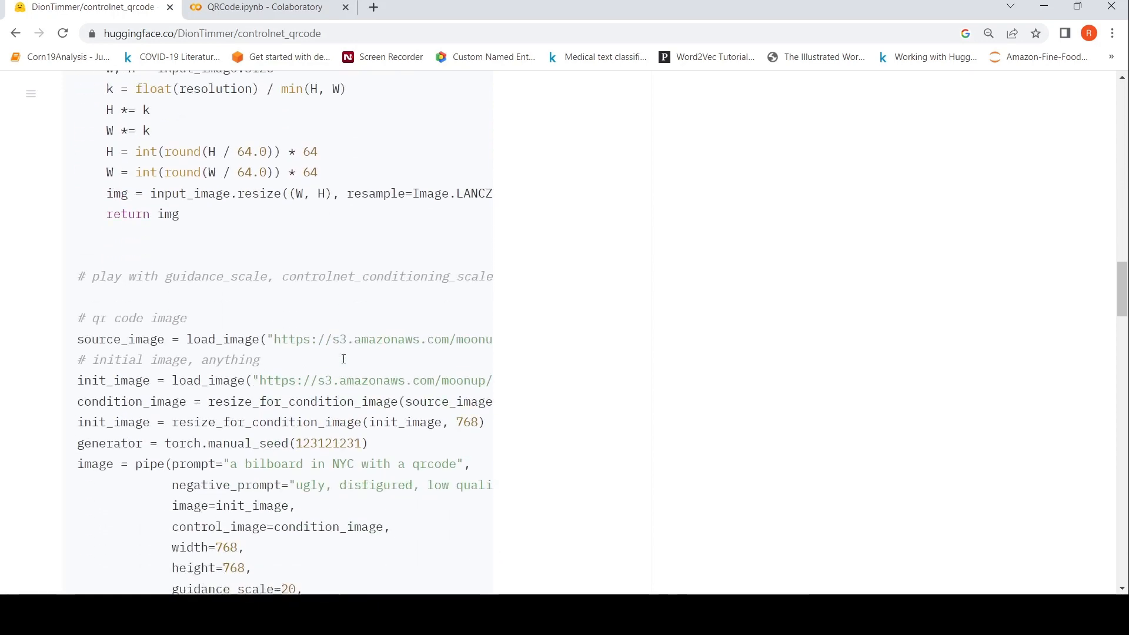
pyautogui.scroll(-3)
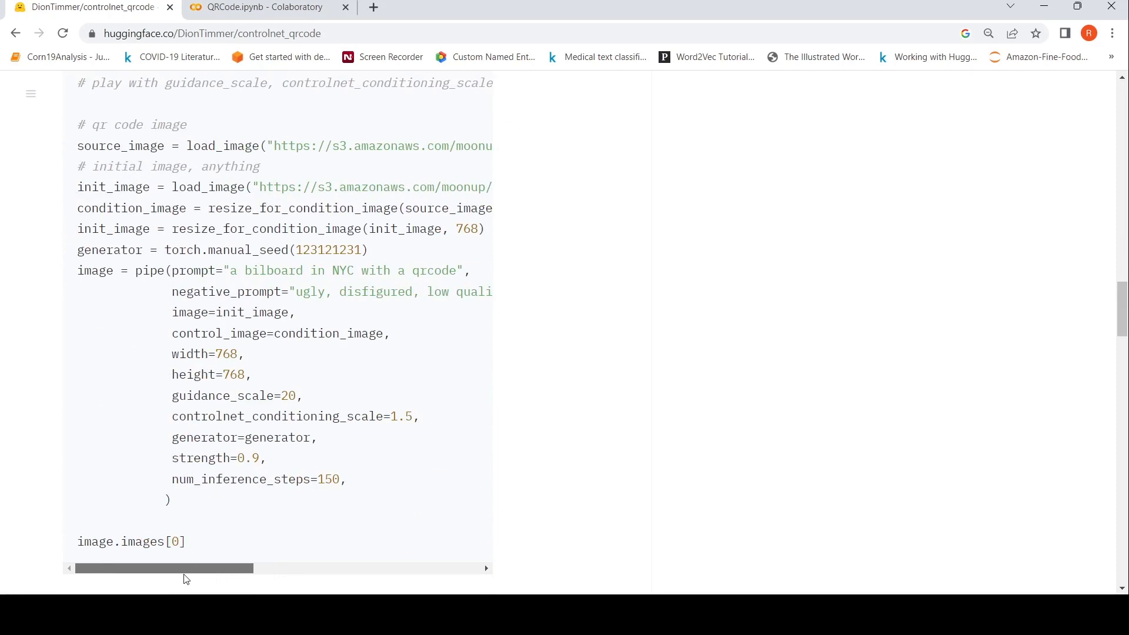
pyautogui.moveTo(166, 160)
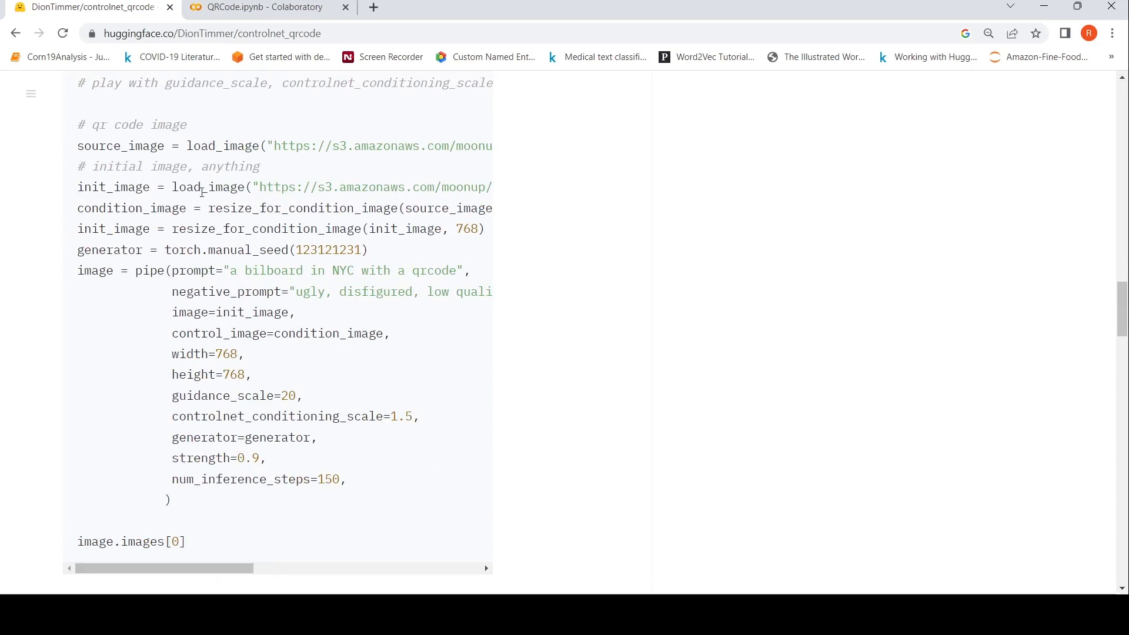
pyautogui.moveTo(256, 189)
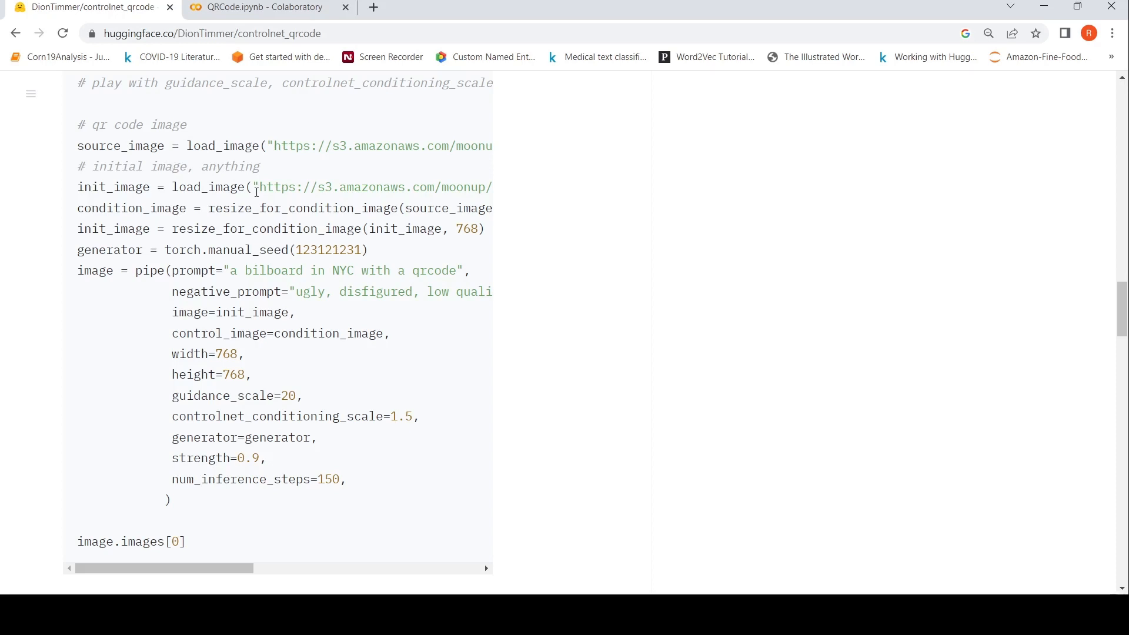
pyautogui.moveTo(186, 263)
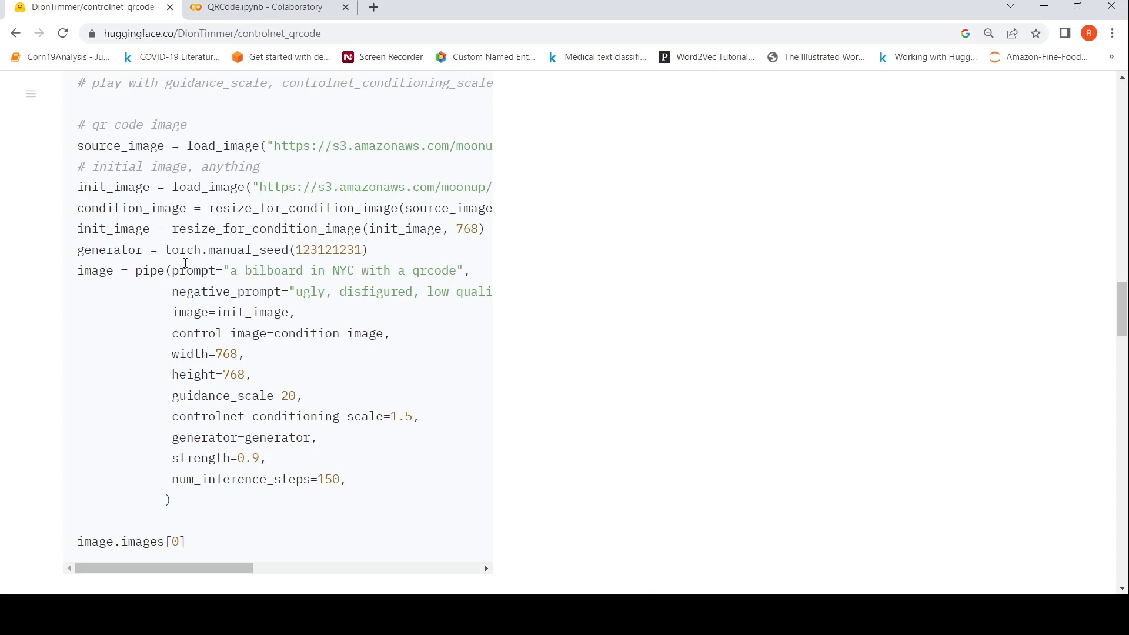
pyautogui.moveTo(149, 289)
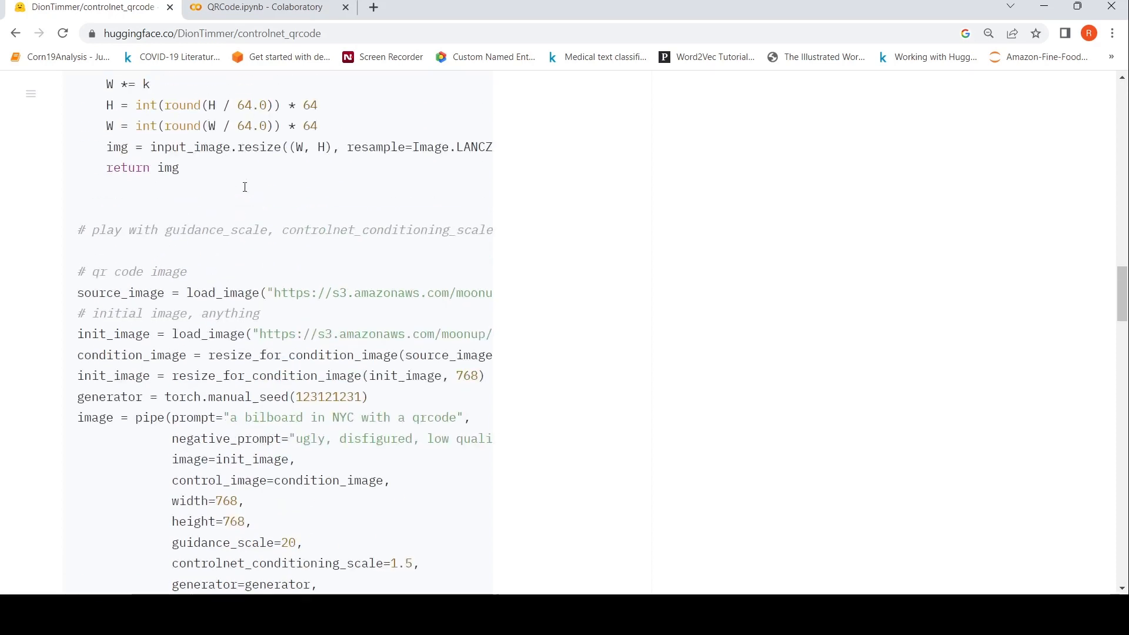
pyautogui.scroll(-3)
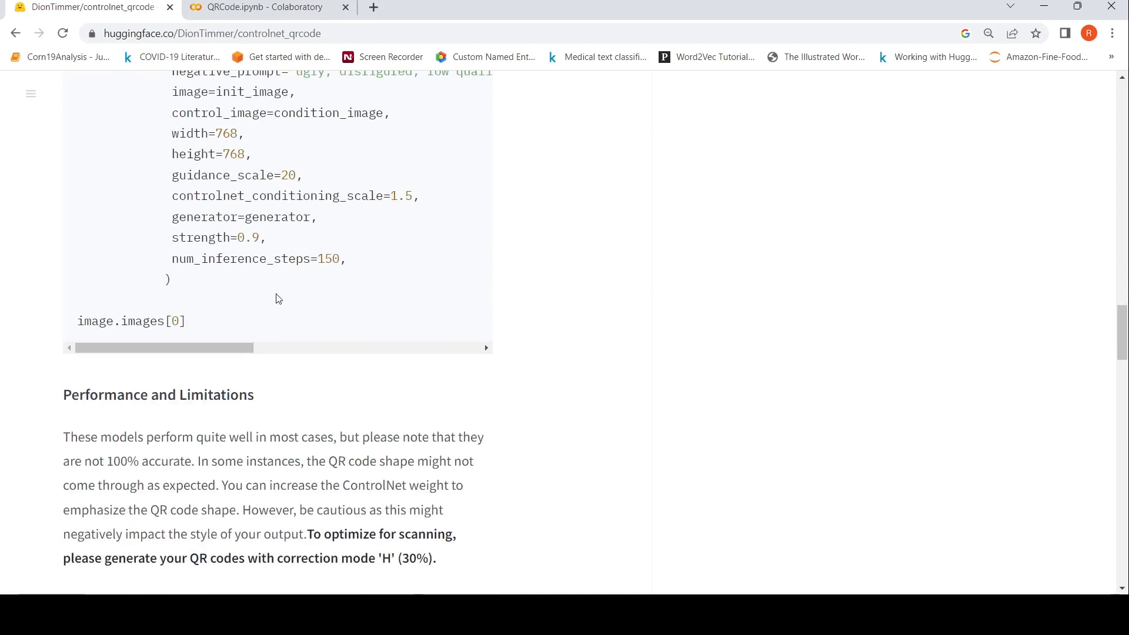
pyautogui.scroll(-3)
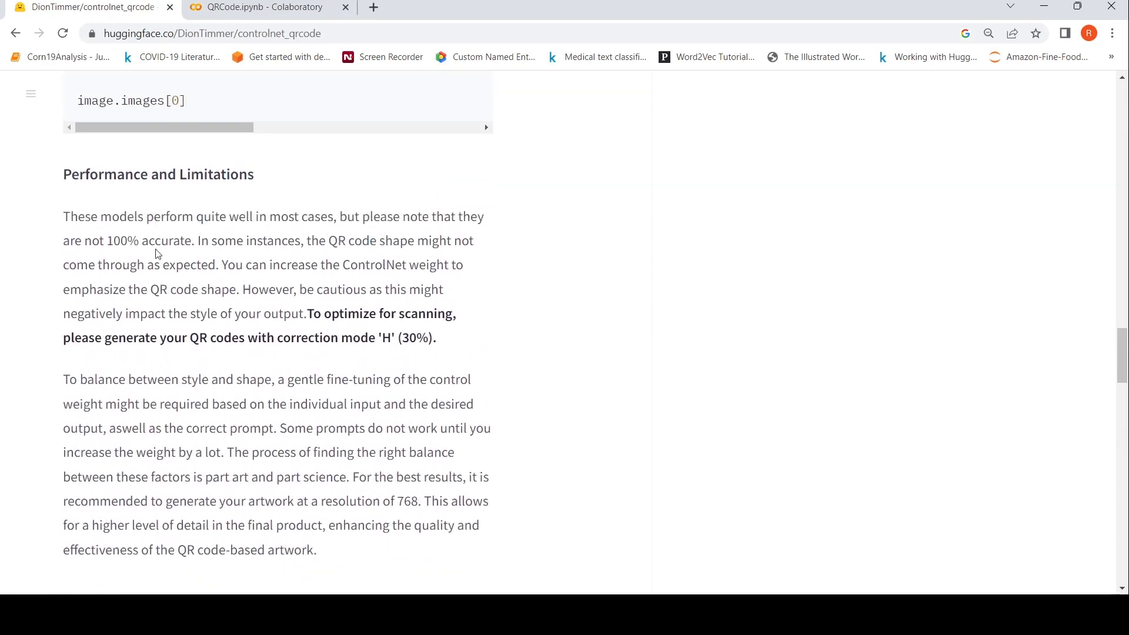
pyautogui.moveTo(253, 276)
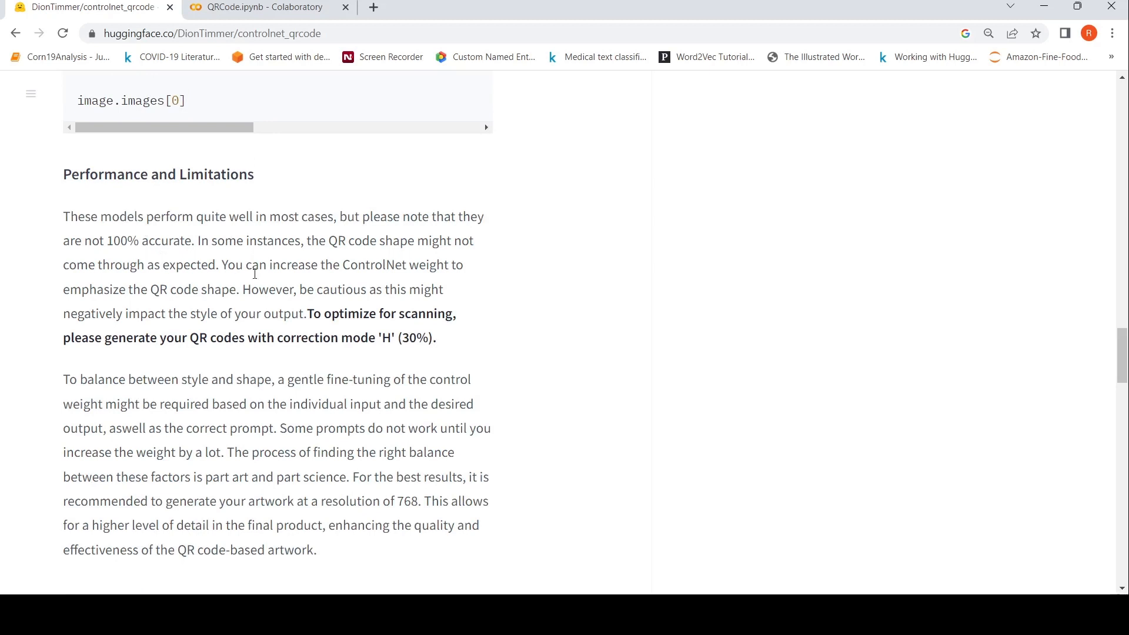
pyautogui.moveTo(427, 278)
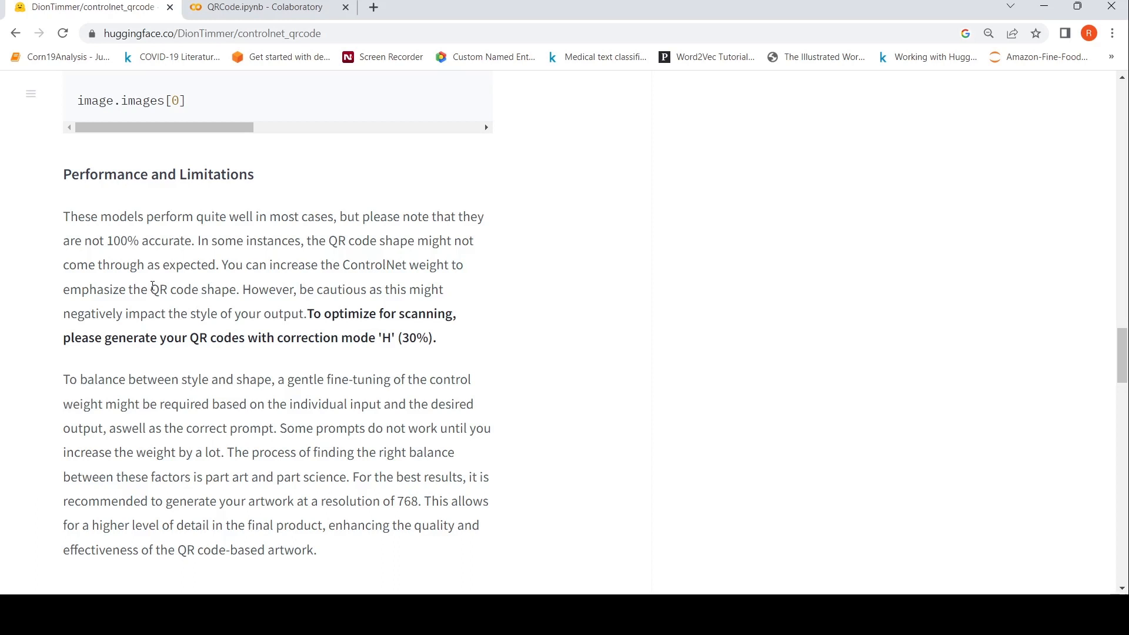
pyautogui.moveTo(273, 331)
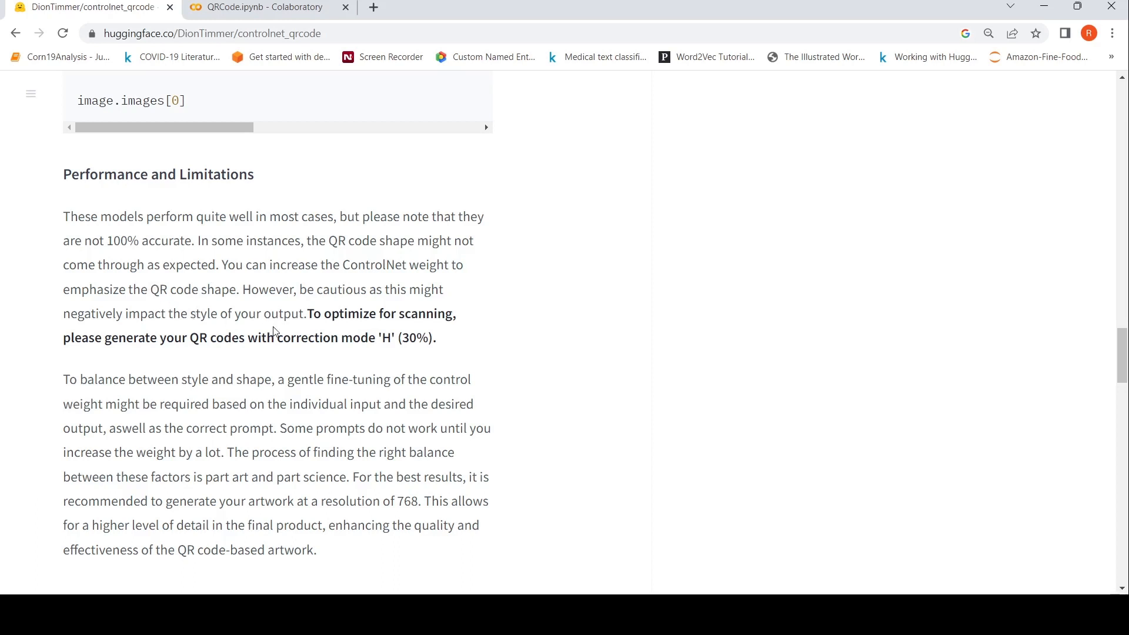
pyautogui.scroll(-3)
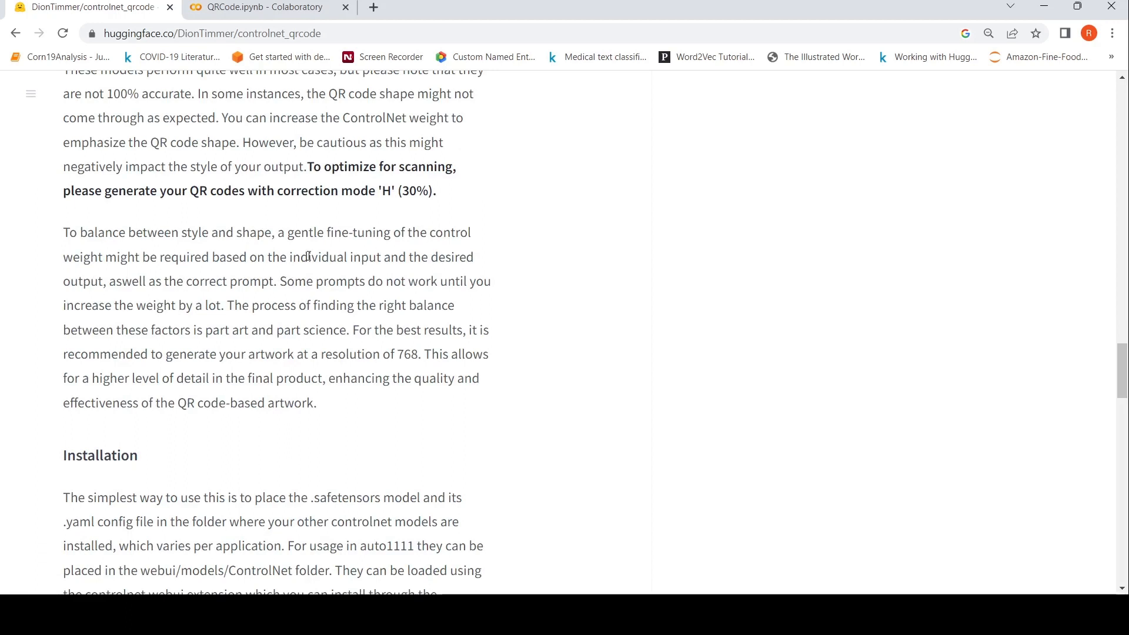
pyautogui.moveTo(215, 279)
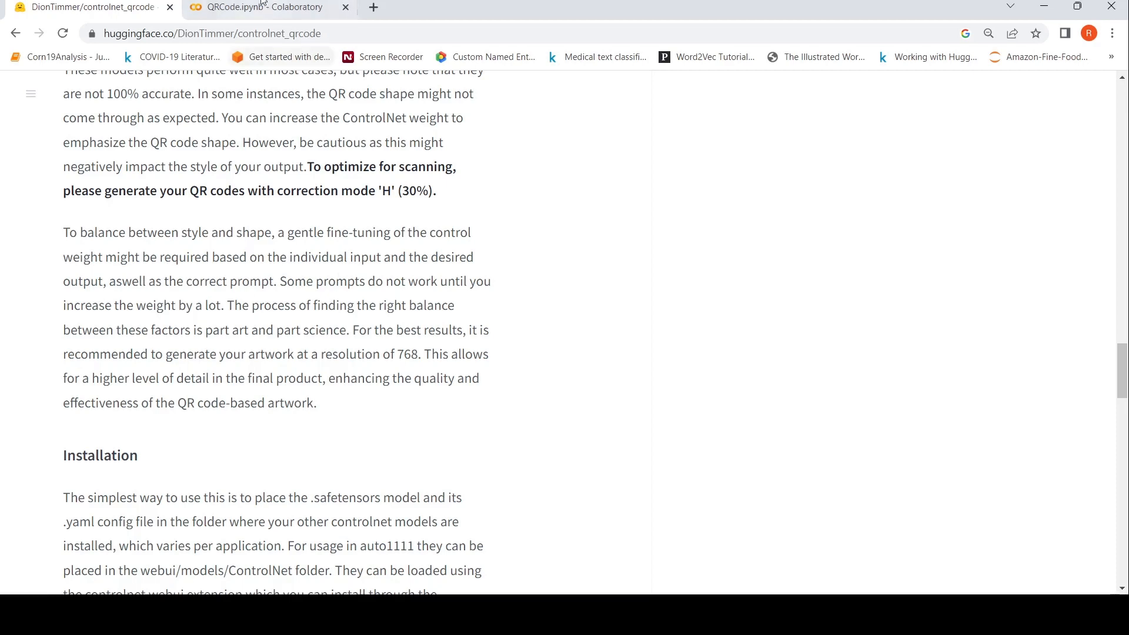
# Switch to QRCode.ipynb and scroll down to the black-and-white Taj Mahal QR image output.
pyautogui.click(259, 7)
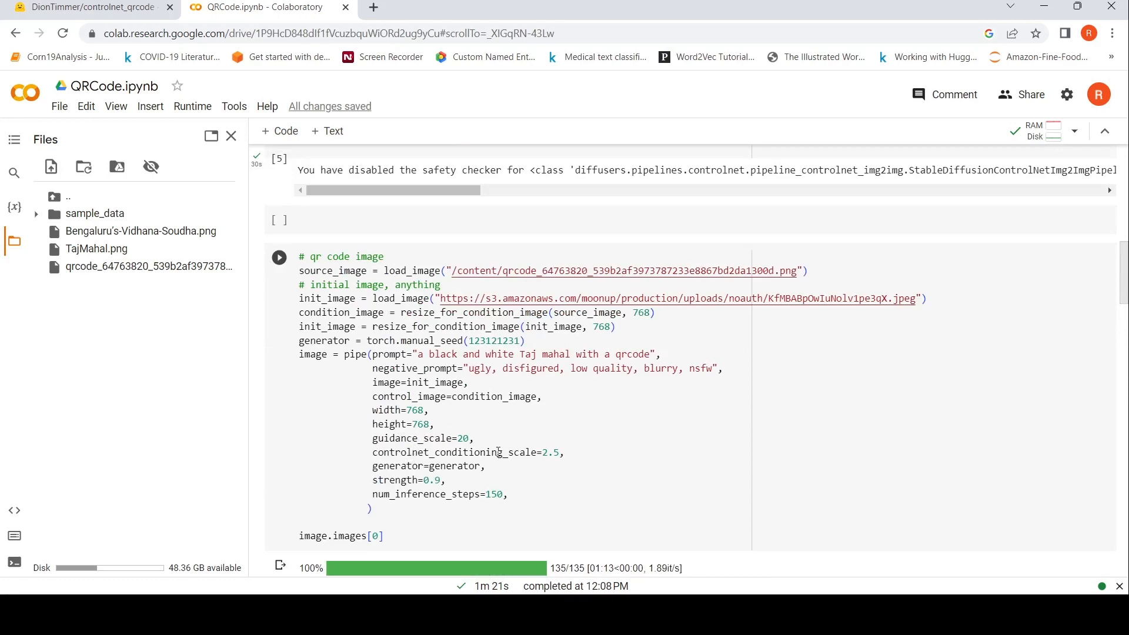
pyautogui.scroll(-3)
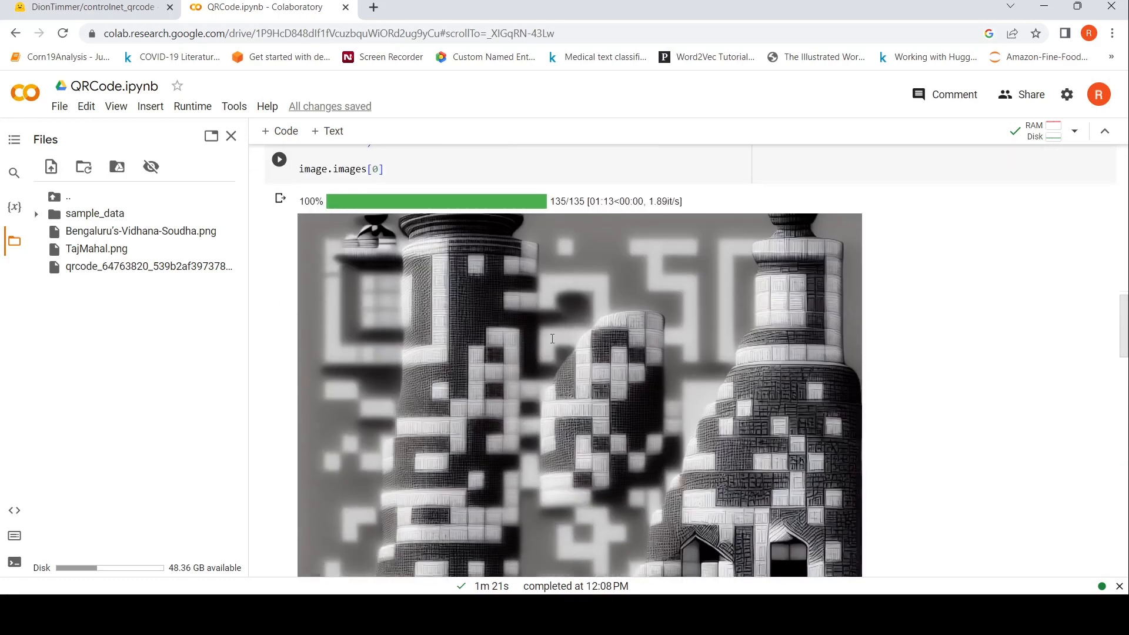
pyautogui.scroll(-3)
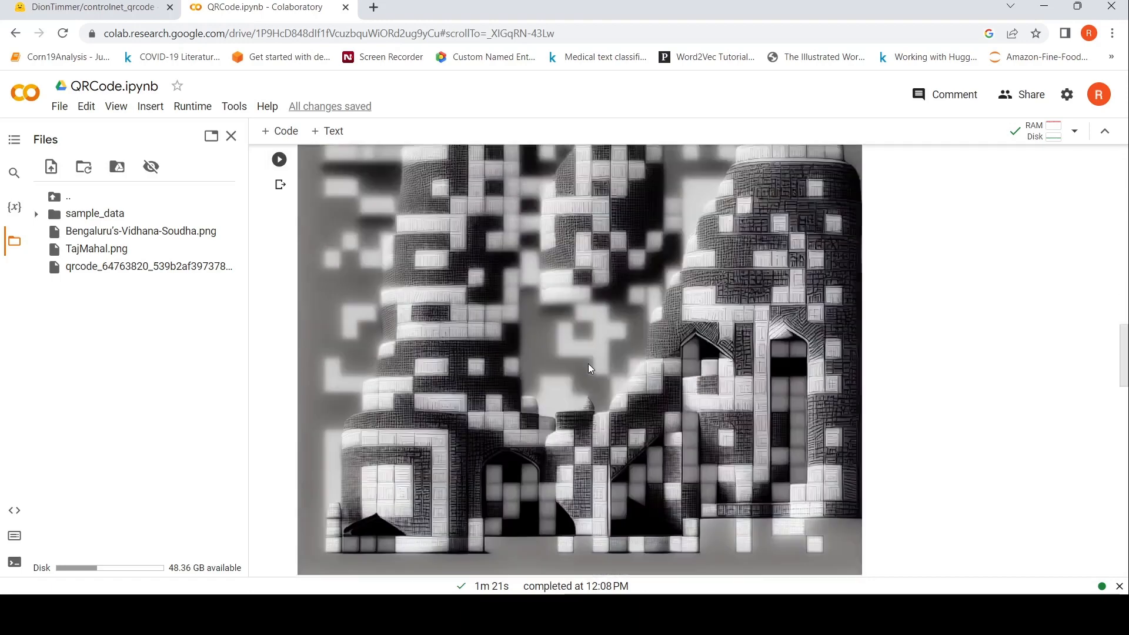
pyautogui.scroll(-3)
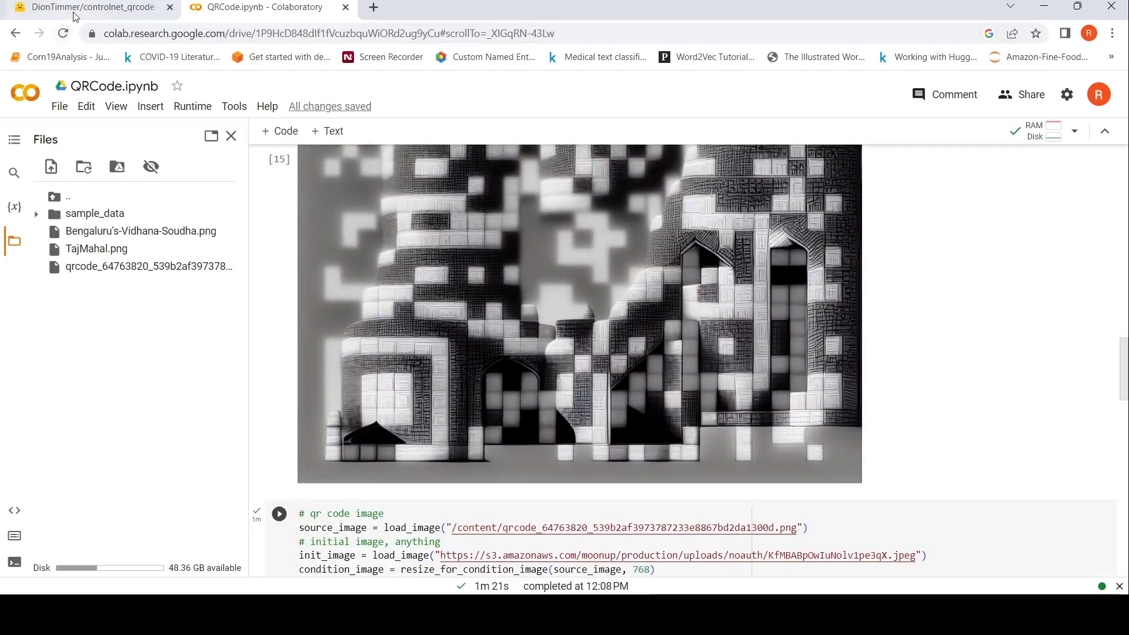
# Return to the DionTimmer/controlnet_qrcode tab and scroll up to the card's title.
pyautogui.click(87, 6)
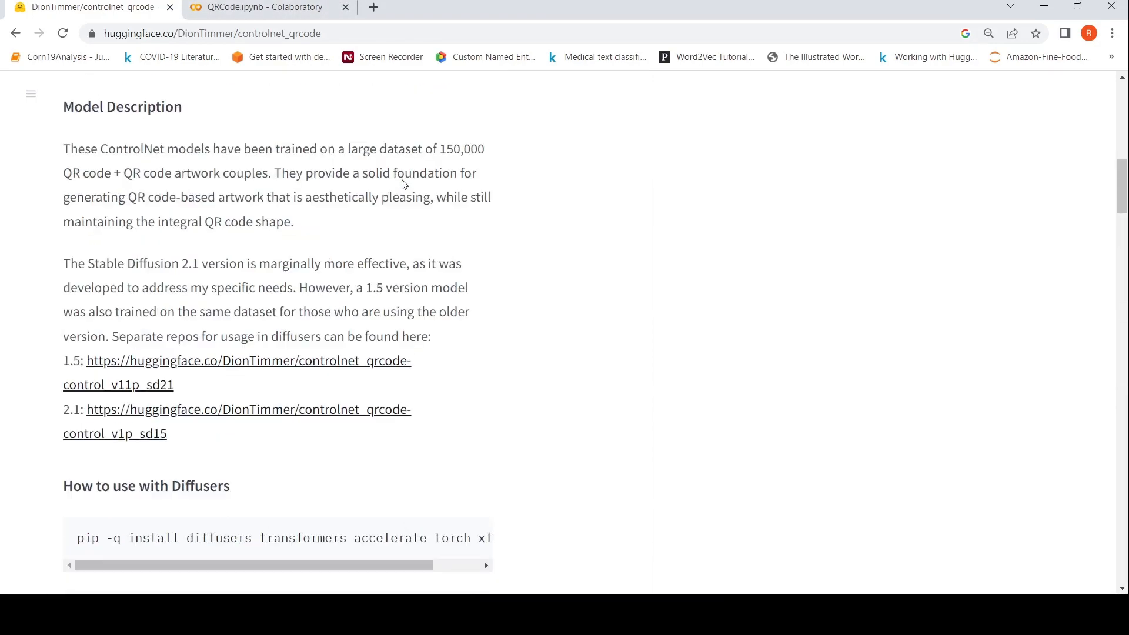
pyautogui.scroll(3)
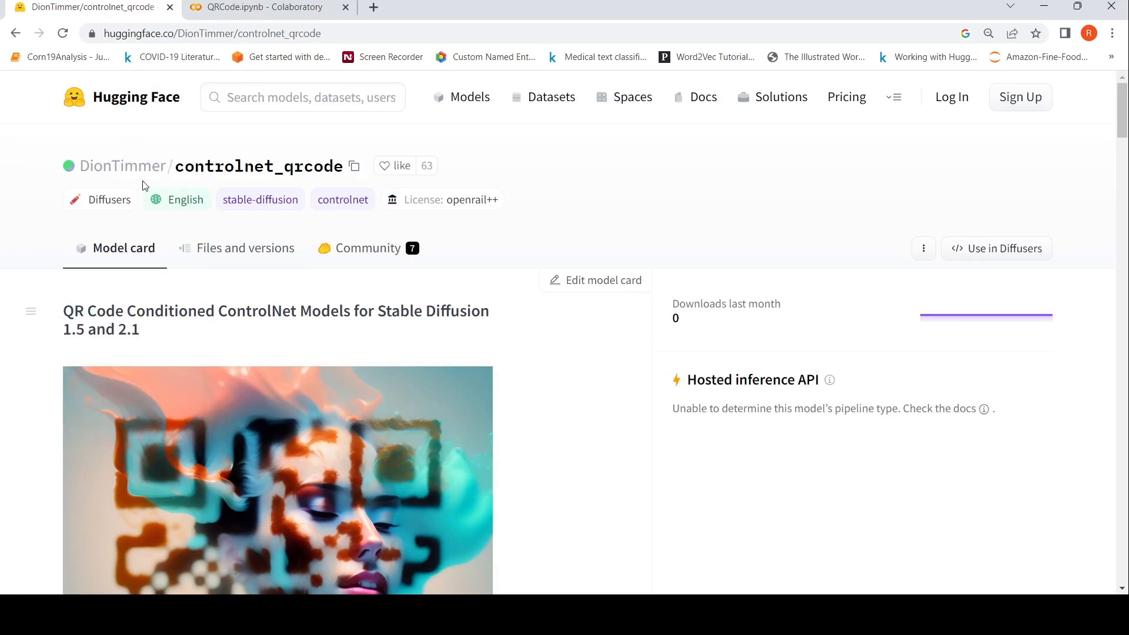
pyautogui.moveTo(266, 292)
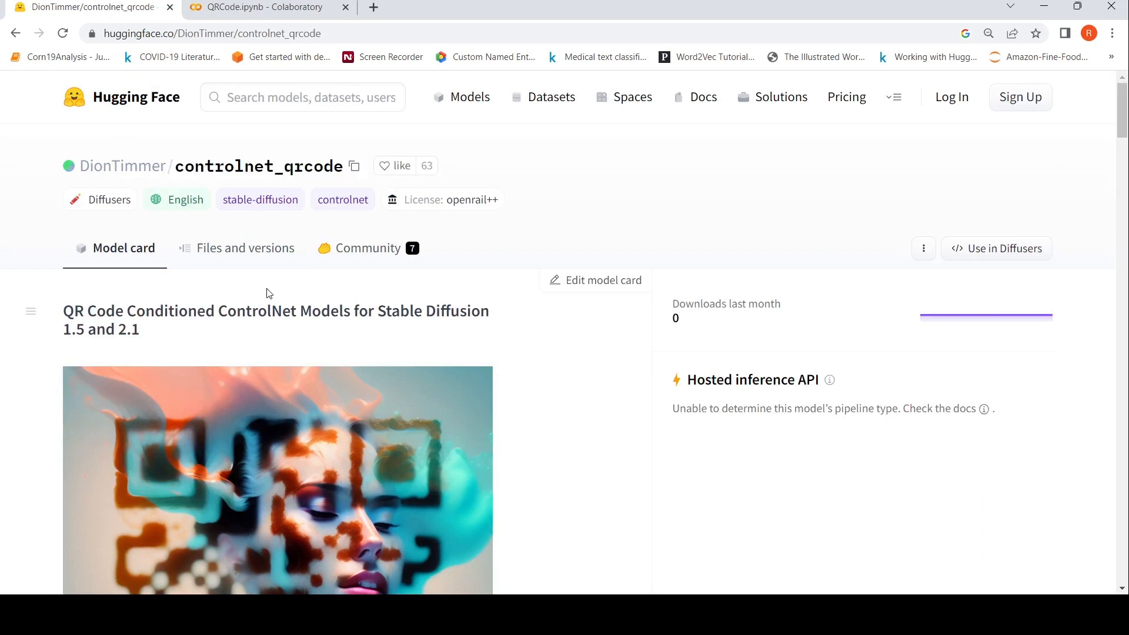